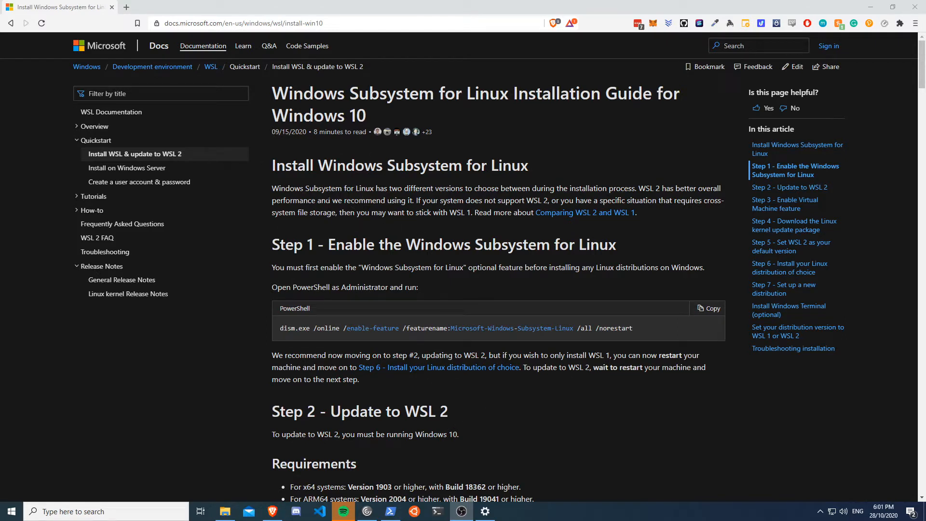
pyautogui.moveTo(387, 225)
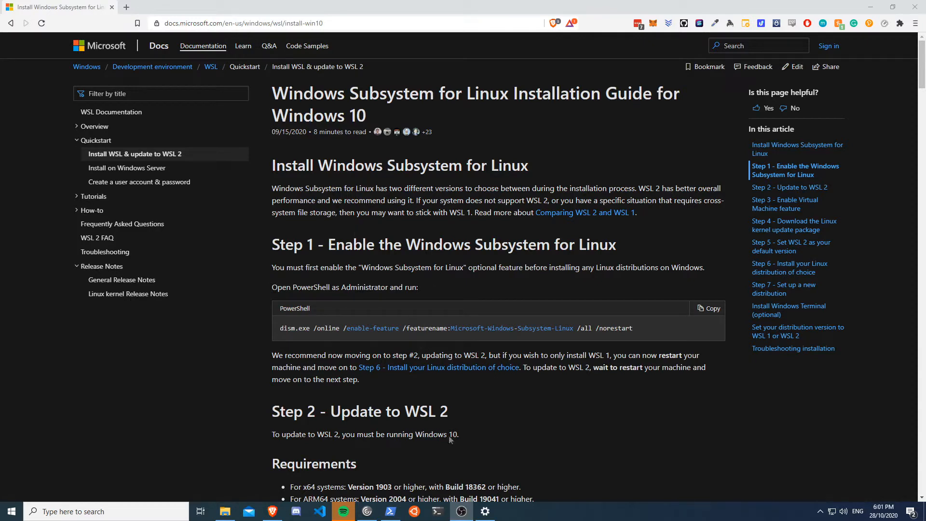
# - Start an Ubuntu terminal and try running screenfetch, which is not yet installed
pyautogui.click(389, 511)
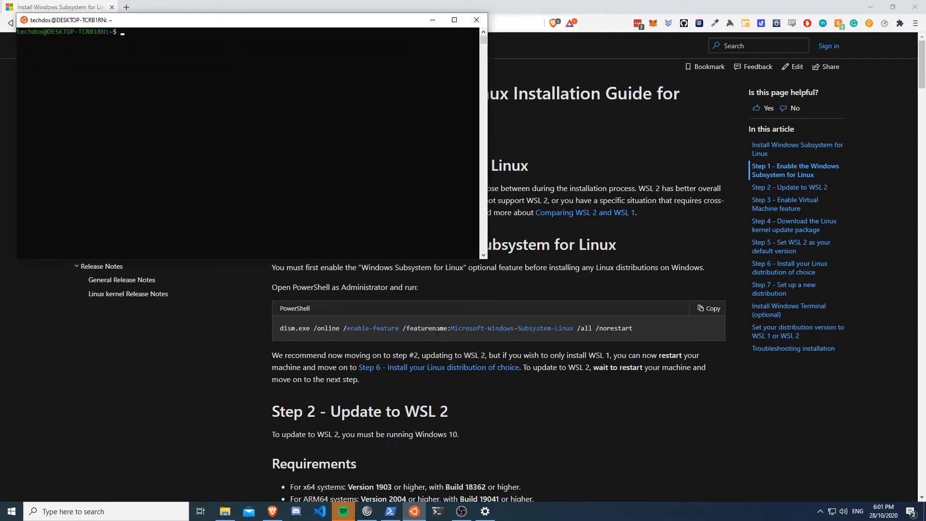
pyautogui.moveTo(68, 20); pyautogui.dragTo(329, 71)
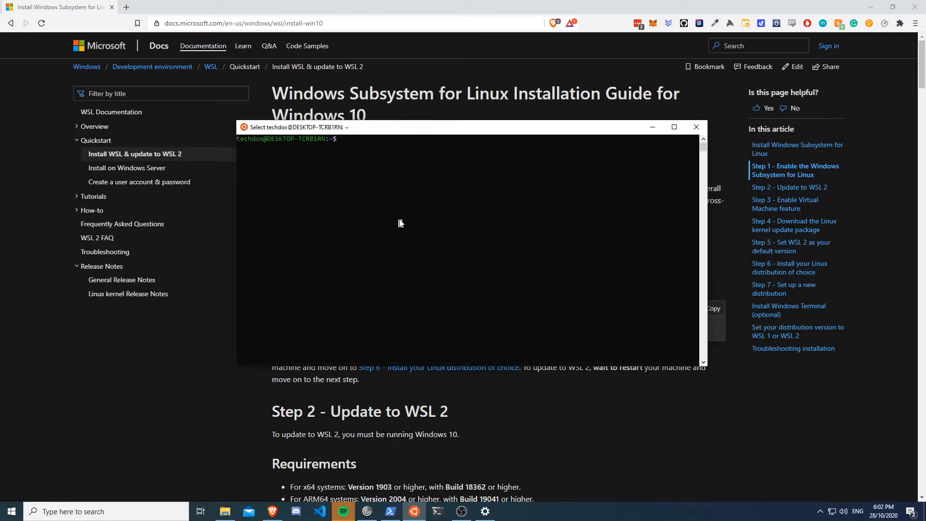
pyautogui.write('screenfetch')
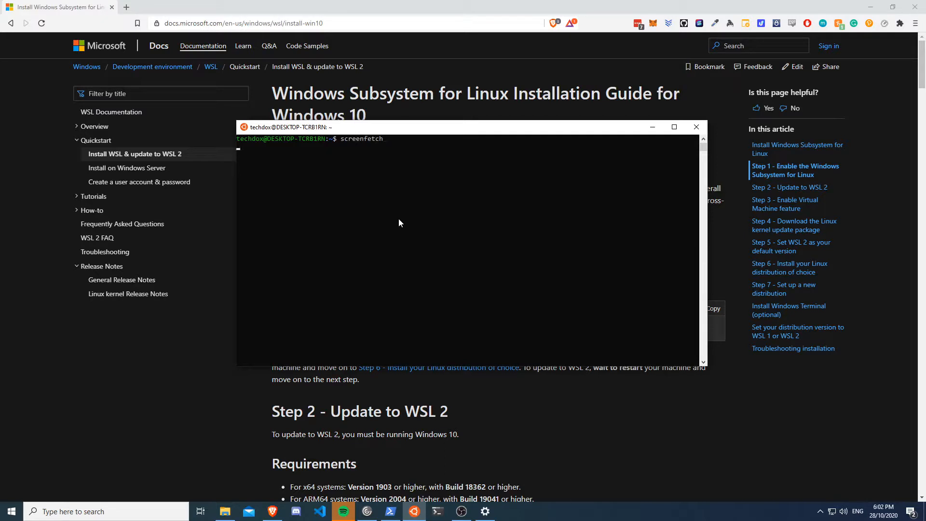
# - Install screenfetch with sudo apt install, run it, and highlight the kernel version in the Ubuntu 20.04 summary
pyautogui.write('sudo')
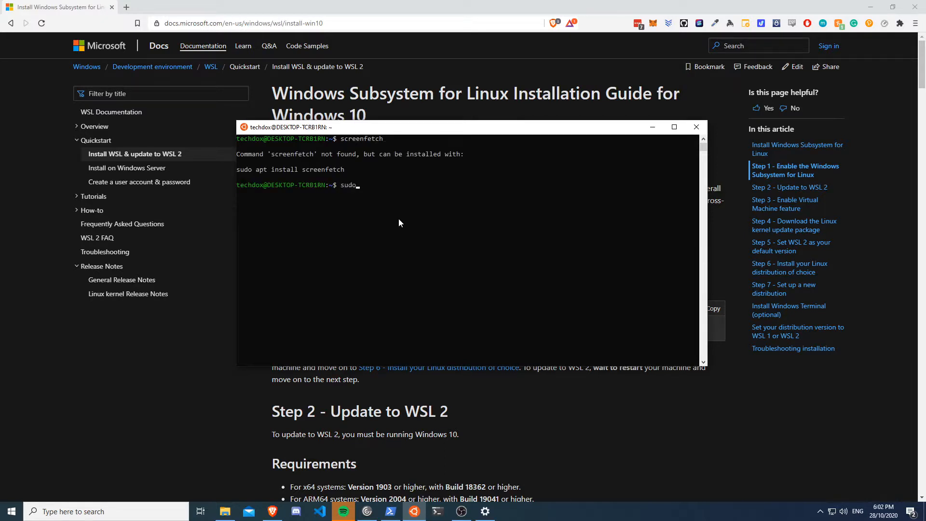
pyautogui.write('in')
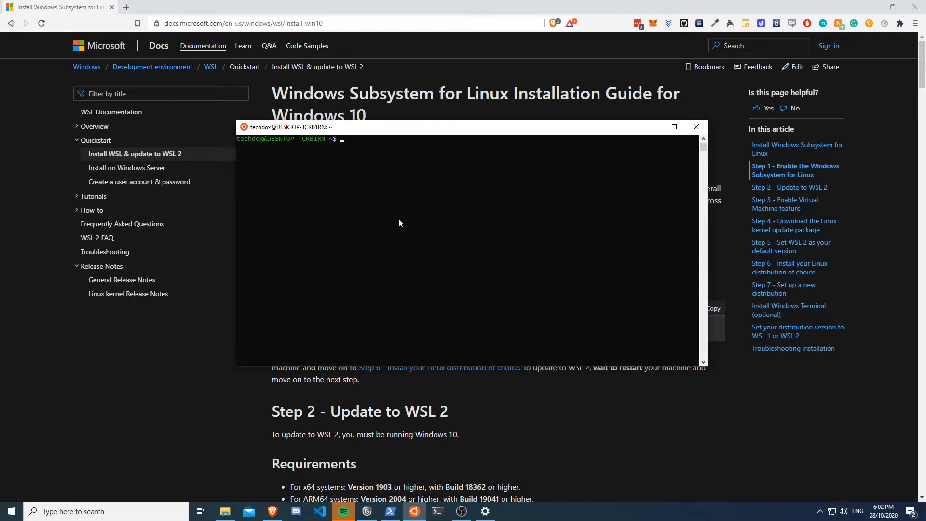
pyautogui.write('scree')
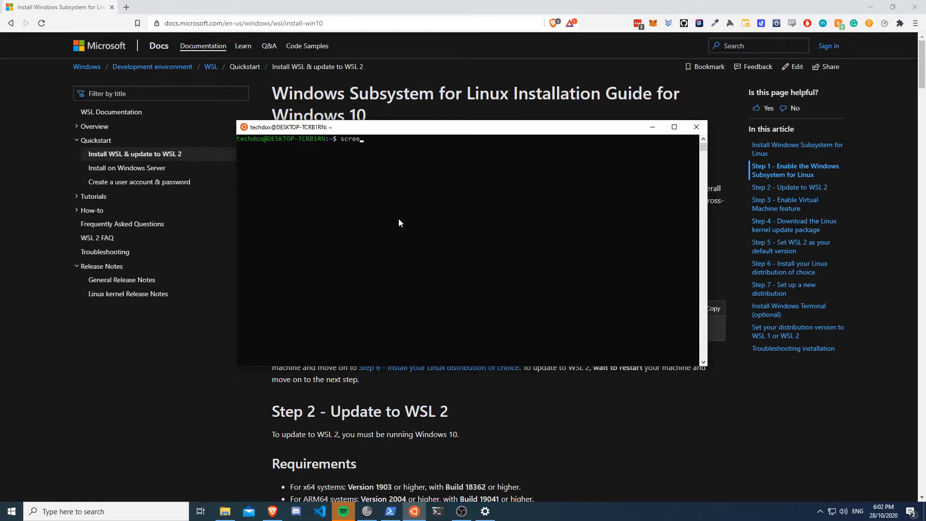
pyautogui.write('nfetch')
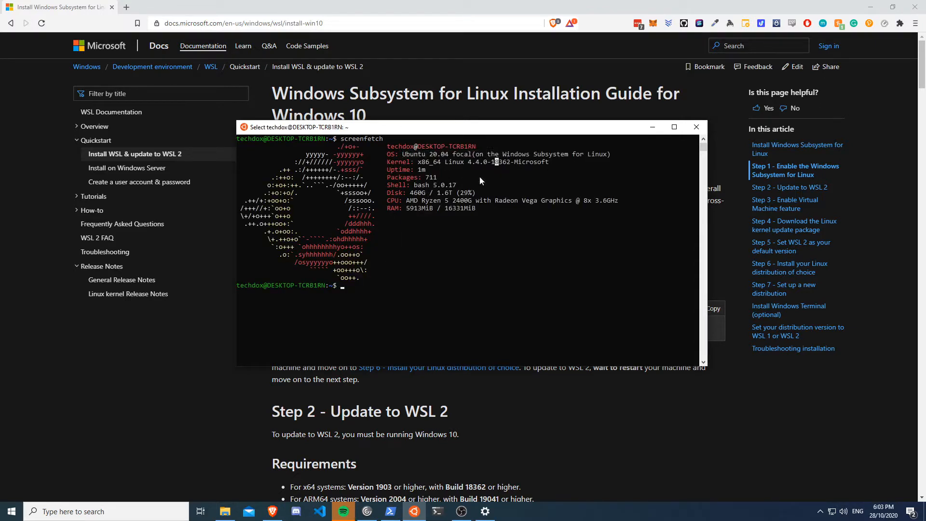
pyautogui.moveTo(417, 161); pyautogui.dragTo(519, 161)
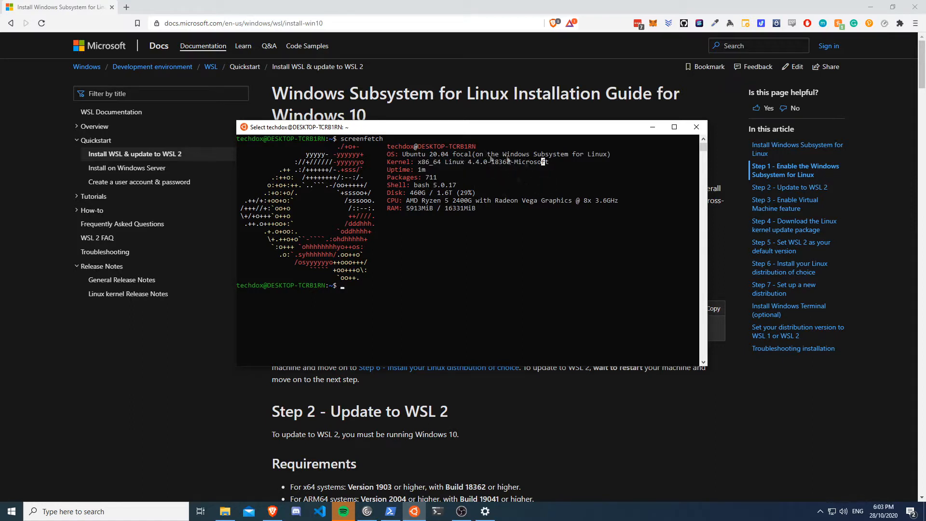
pyautogui.moveTo(434, 271)
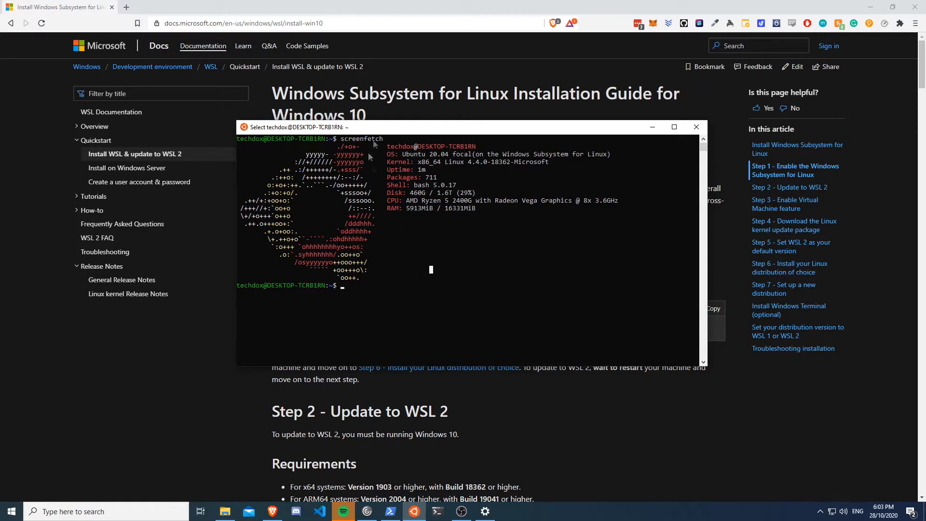
# - Bring up VS Code on the ansible-roles WSL project, show tasks/main.yml and start a new bash terminal
pyautogui.click(10, 511)
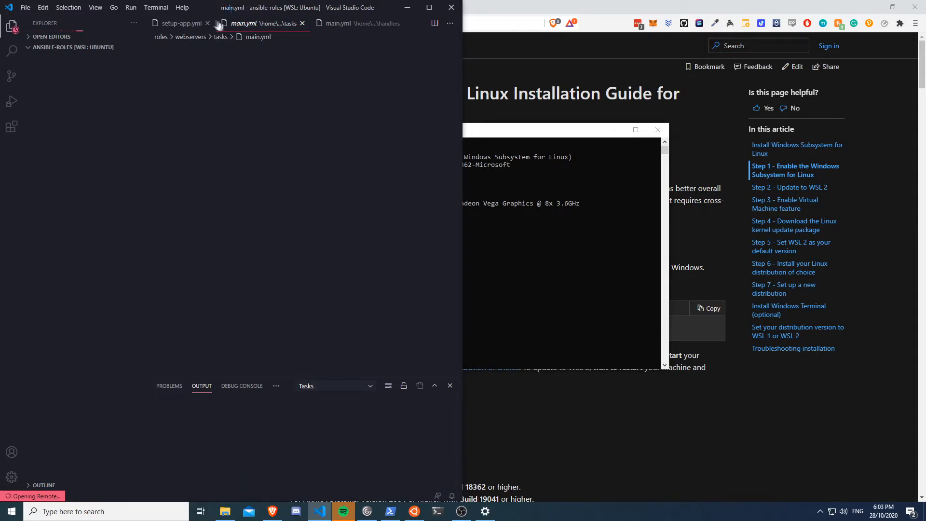
pyautogui.click(257, 23)
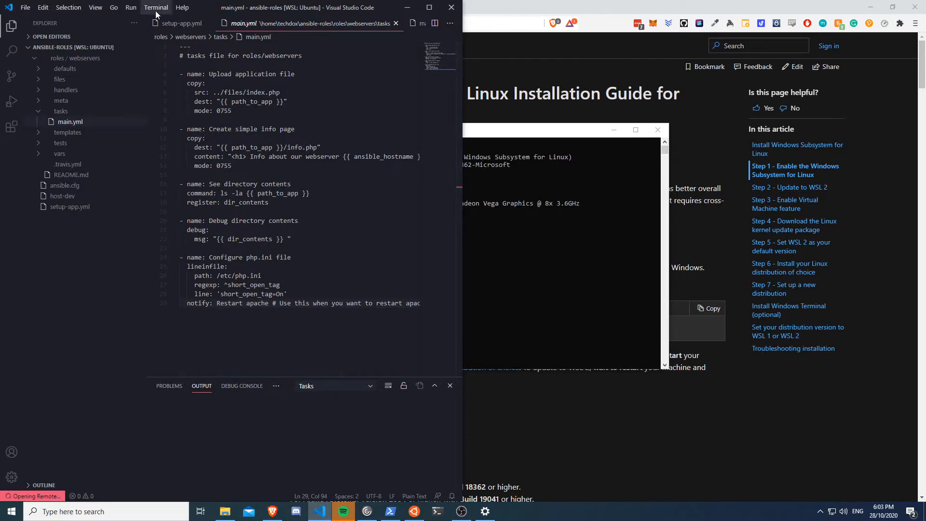
pyautogui.click(156, 7)
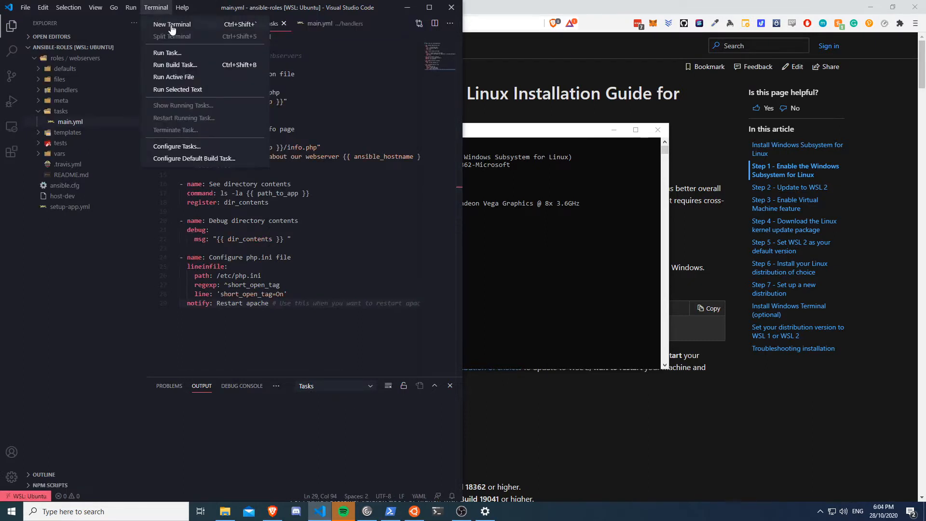
pyautogui.click(172, 23)
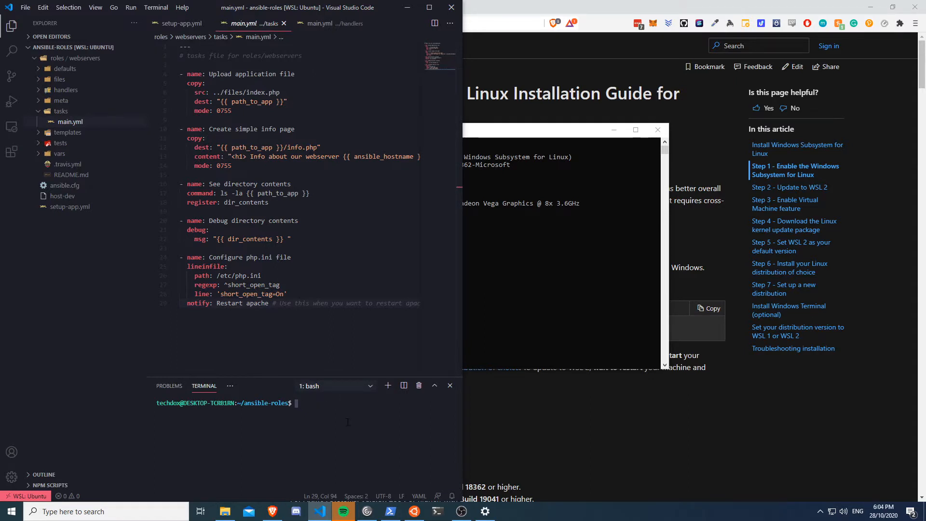
# - Run screenfetch in the integrated bash terminal to show the Ubuntu system summary
pyautogui.write('s')
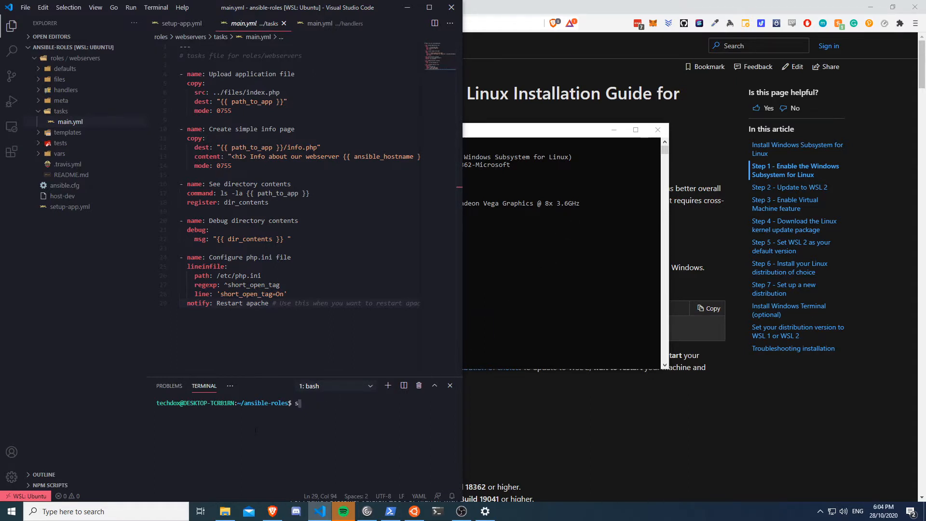
pyautogui.write('creenfetch')
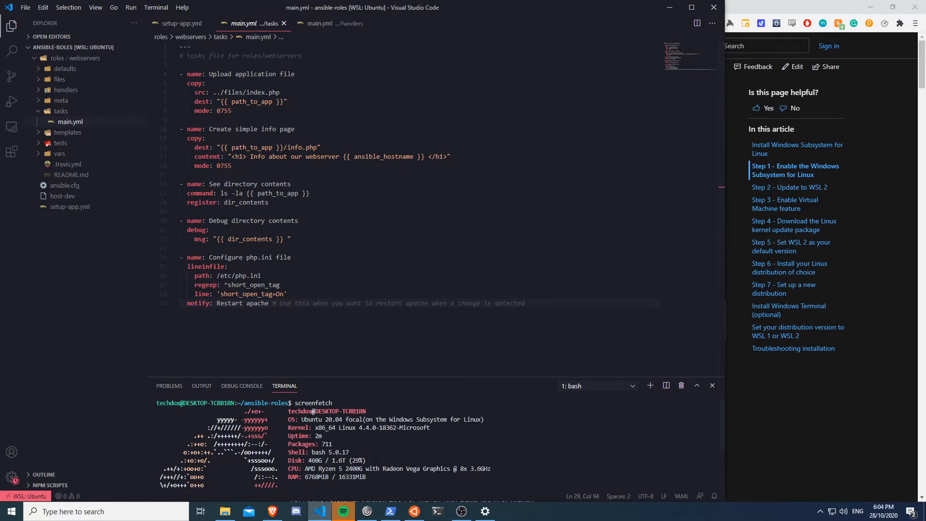
pyautogui.scroll(-3)
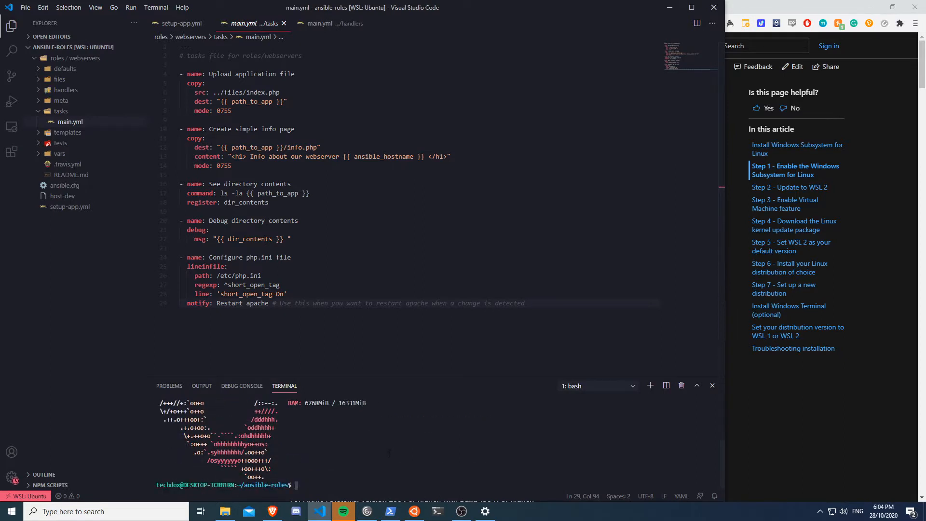
pyautogui.moveTo(389, 451)
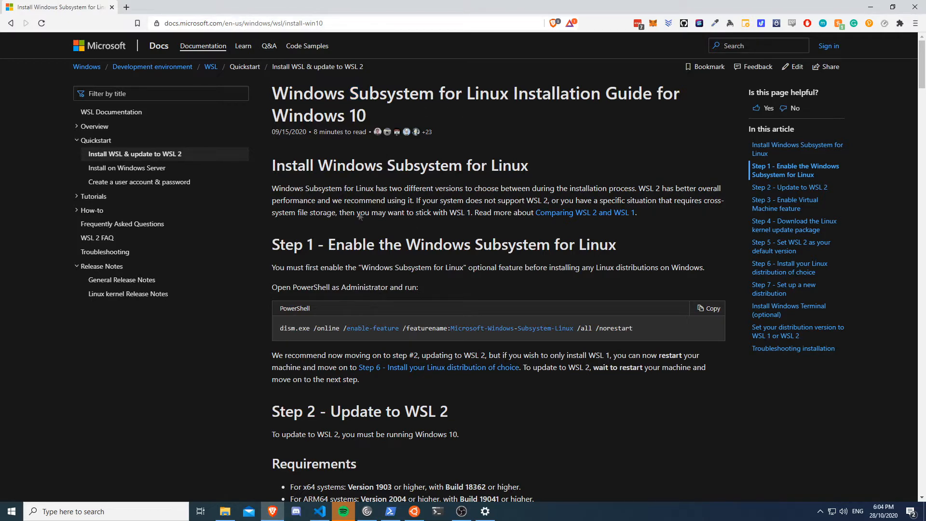
# - Scroll the WSL guide down to Step 2 - Update to WSL 2 and bring up the Start menu
pyautogui.scroll(-3)
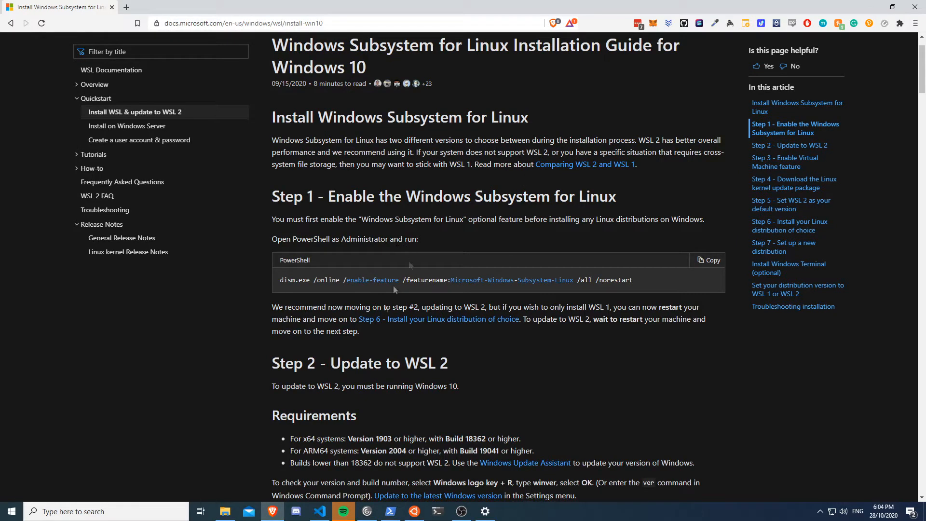
pyautogui.moveTo(434, 356)
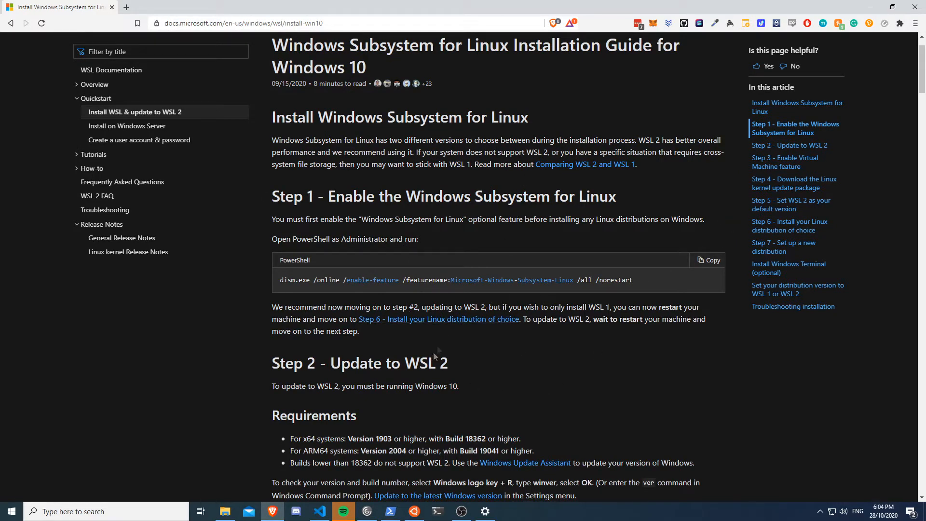
pyautogui.moveTo(502, 374)
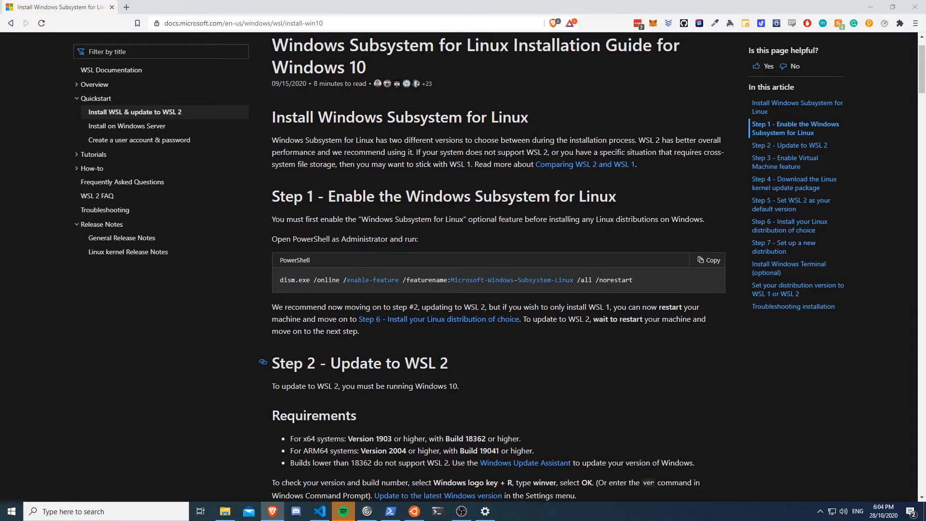
pyautogui.click(10, 511)
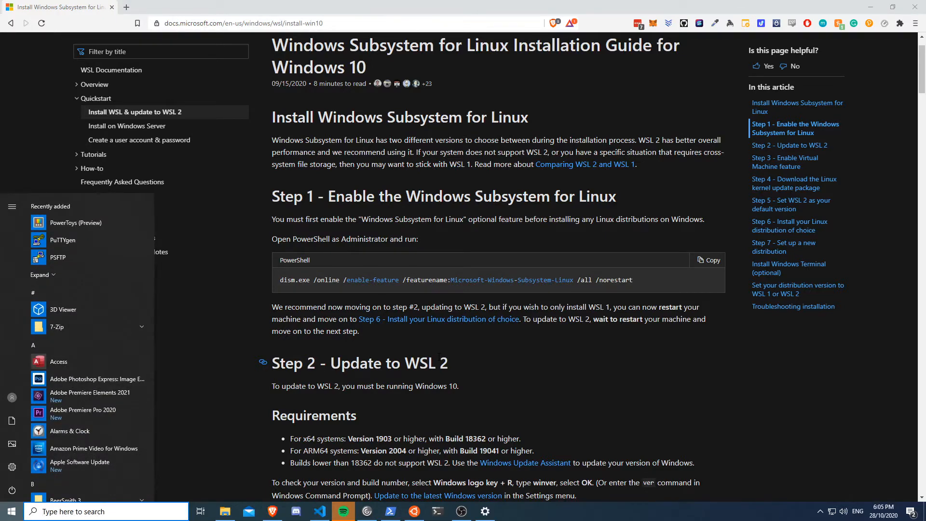
# - Launch an ordinary Windows PowerShell from a Start search for 'powe'
pyautogui.write('powe')
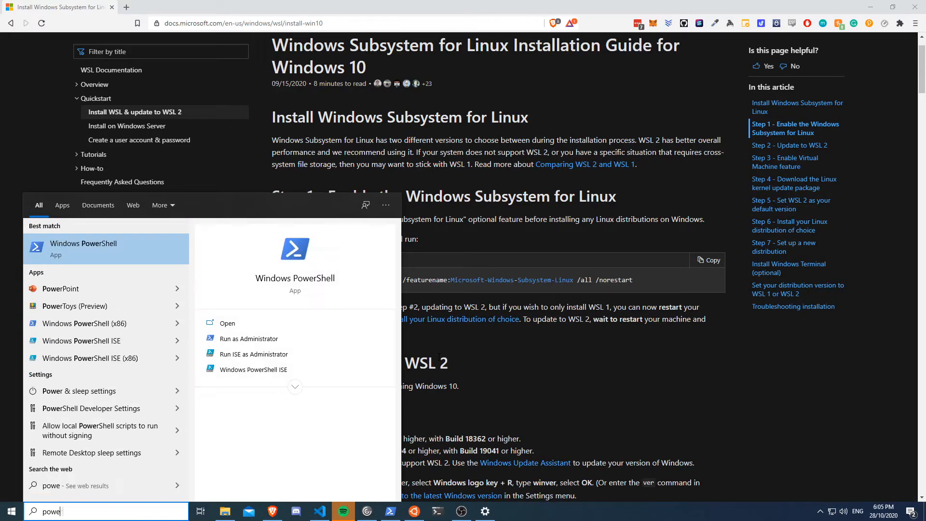
pyautogui.click(83, 243)
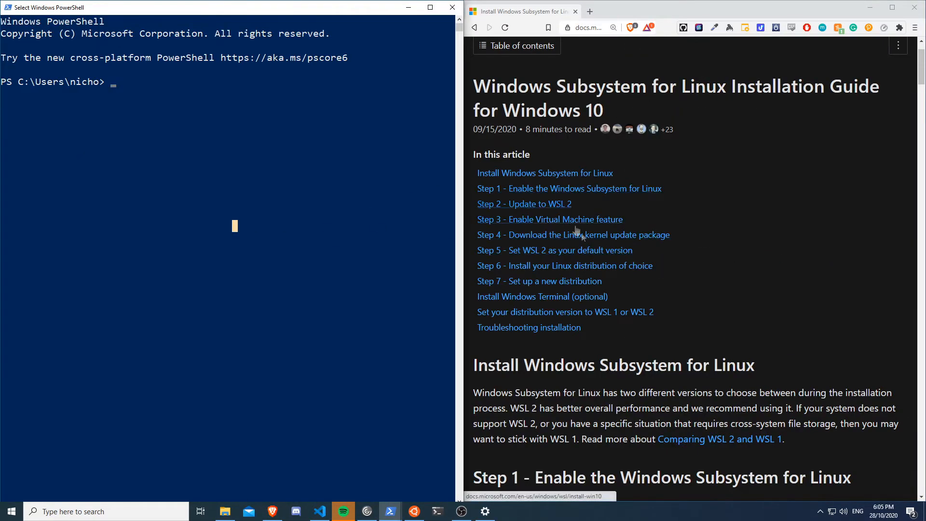
pyautogui.scroll(-3)
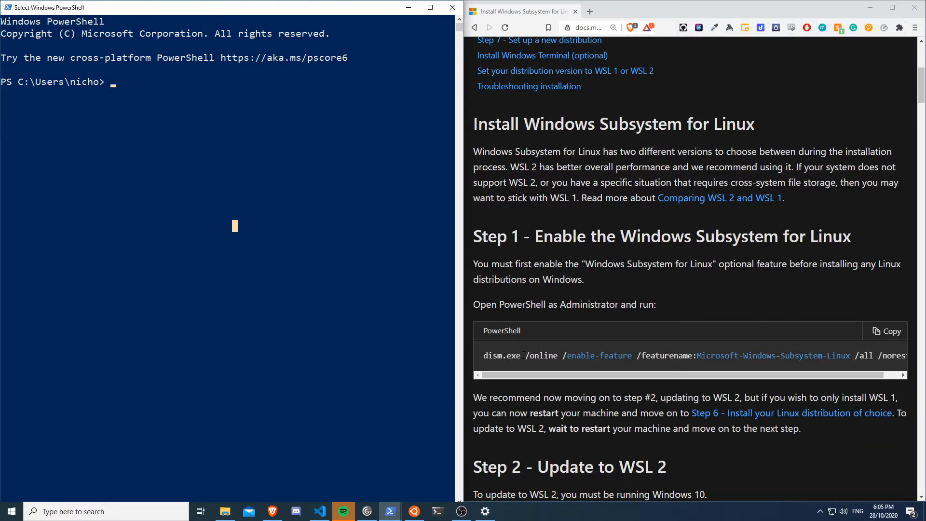
pyautogui.moveTo(618, 256)
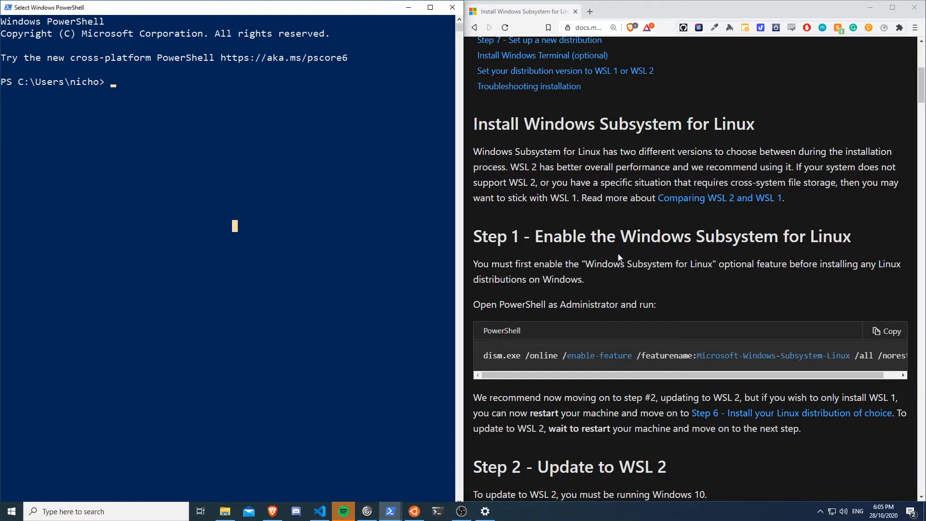
pyautogui.moveTo(700, 302)
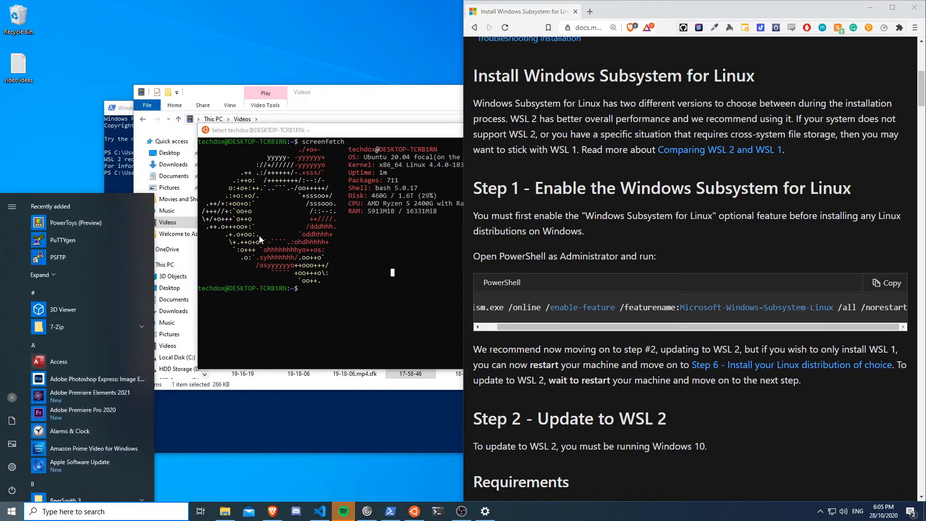
# - Search 'power' again and start Windows PowerShell with administrator rights instead
pyautogui.write('power')
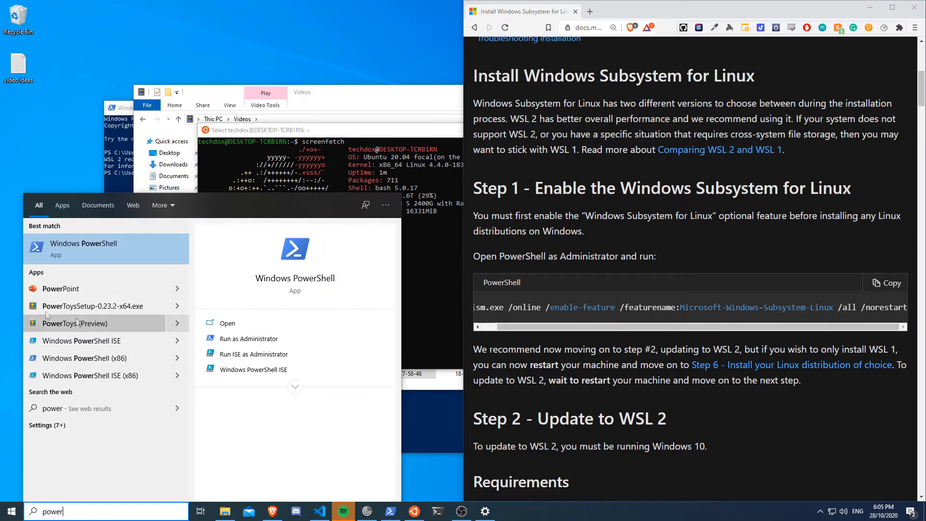
pyautogui.click(249, 338)
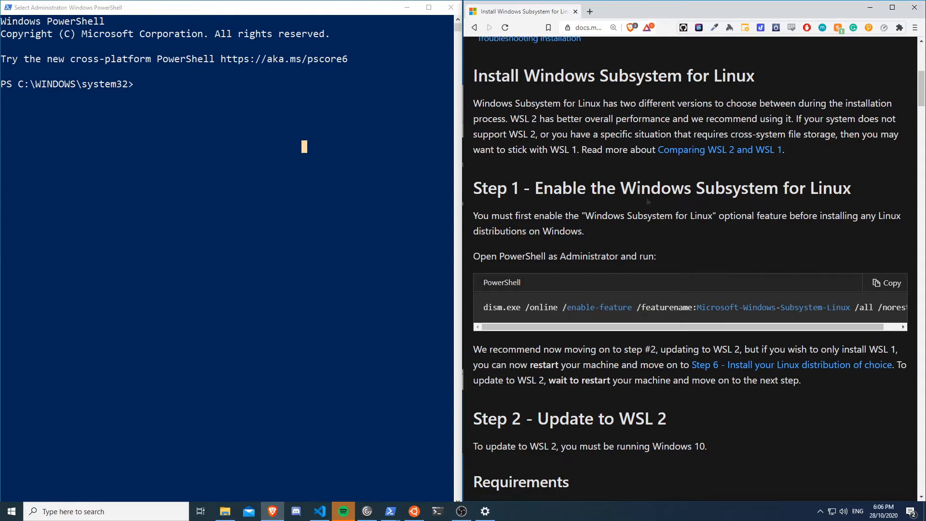
# - Scroll the guide to Step 3 and select the dism.exe VirtualMachinePlatform command for copying
pyautogui.scroll(-3)
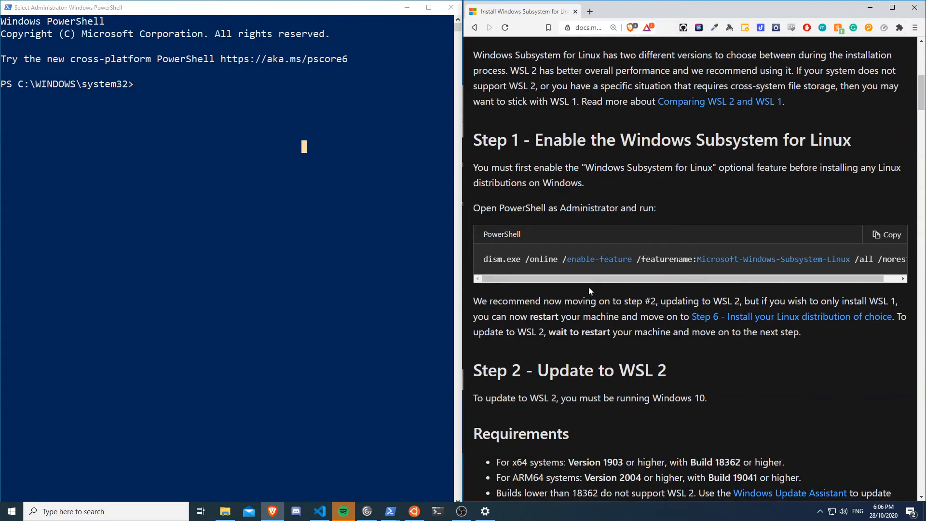
pyautogui.scroll(-3)
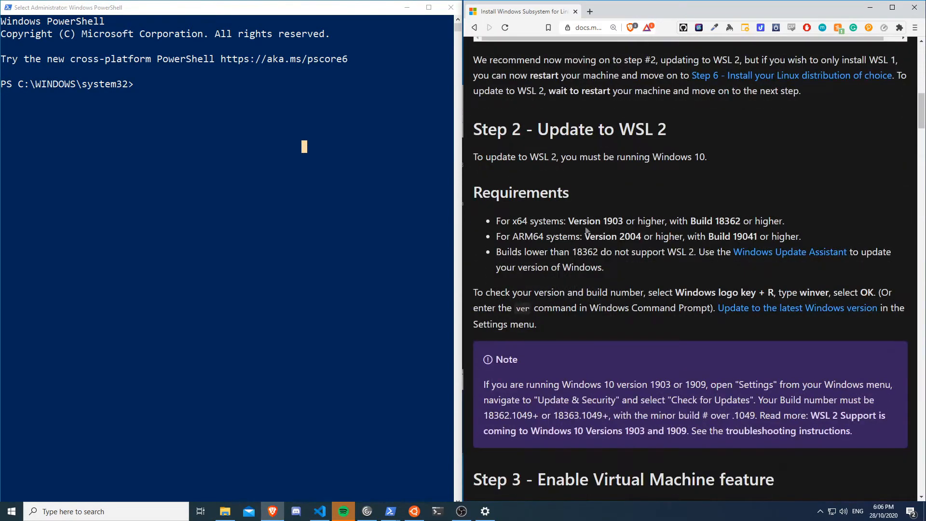
pyautogui.moveTo(511, 220); pyautogui.dragTo(668, 221)
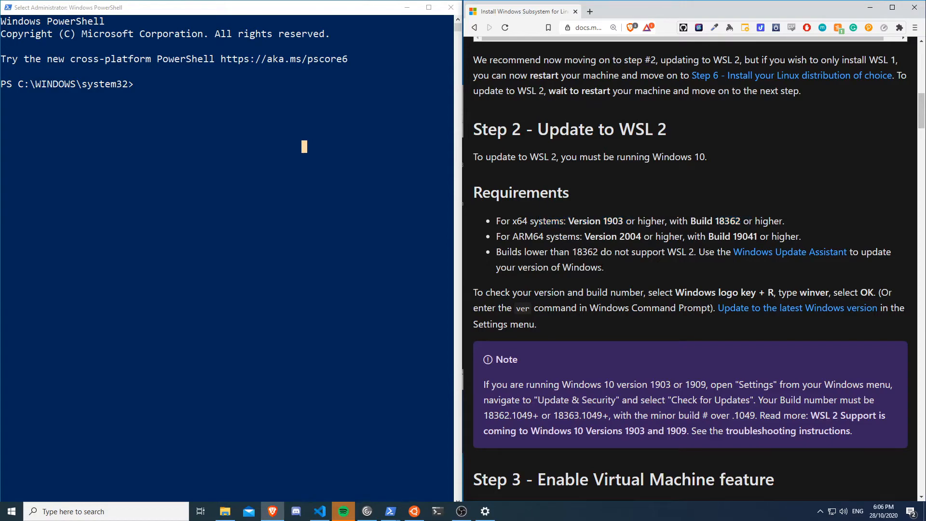
pyautogui.scroll(-3)
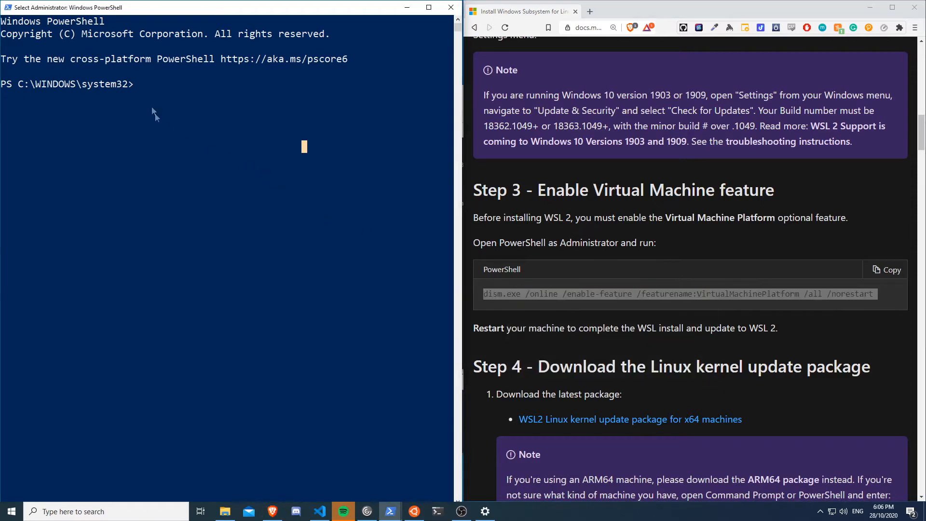
# - Paste and run the dism.exe command enabling the Virtual Machine Platform feature in admin PowerShell
pyautogui.click(888, 270)
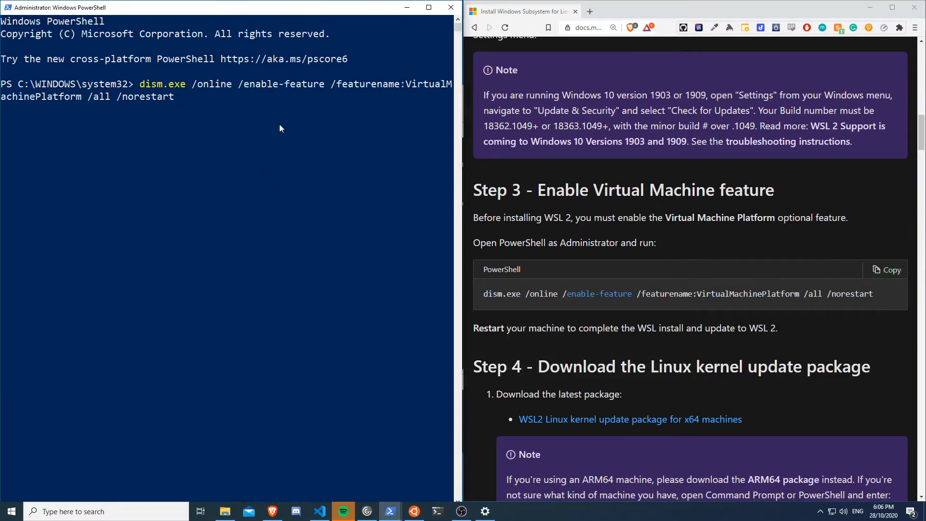
pyautogui.press('enter')
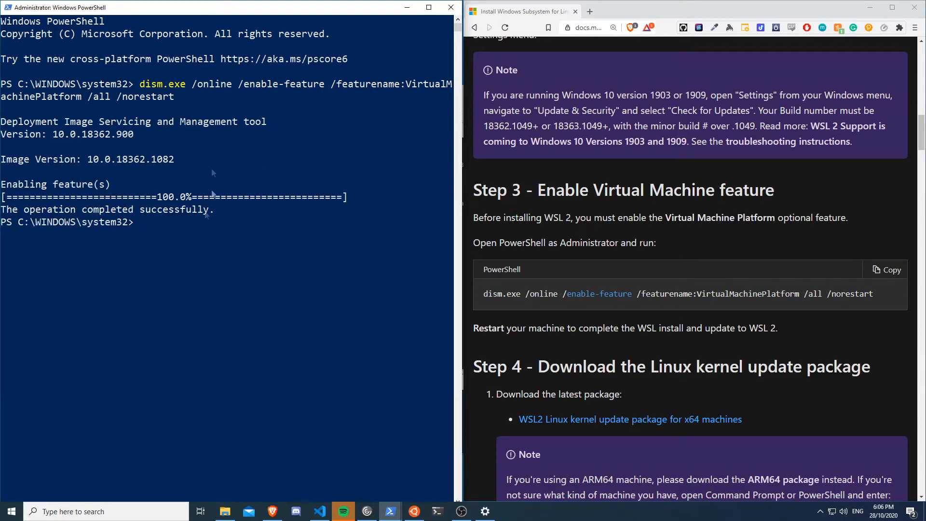
# - Download the WSL2 Linux kernel update package for x64 and run its setup wizard through to Finish
pyautogui.scroll(-3)
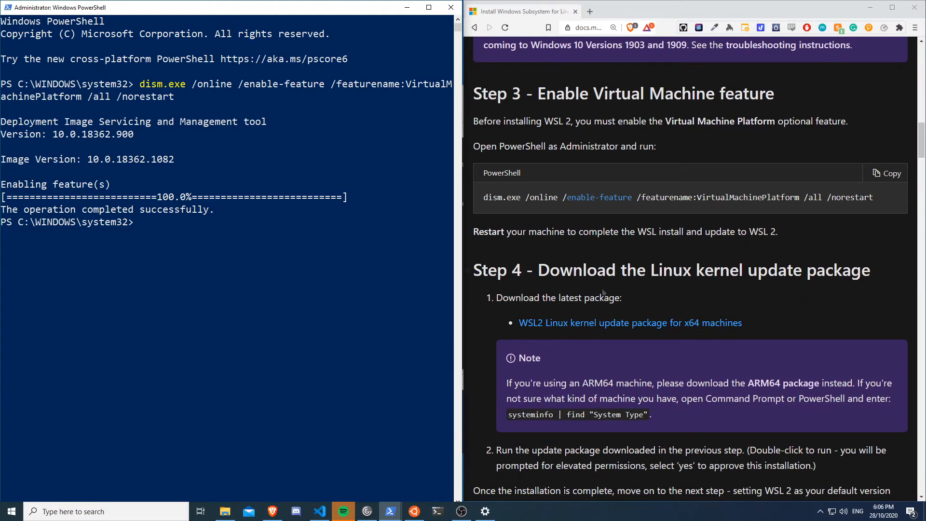
pyautogui.moveTo(744, 286)
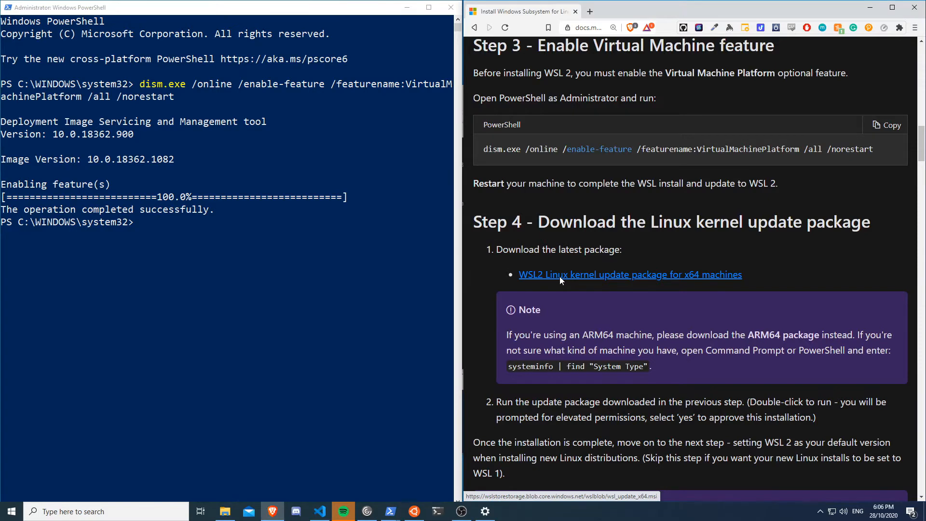
pyautogui.click(630, 274)
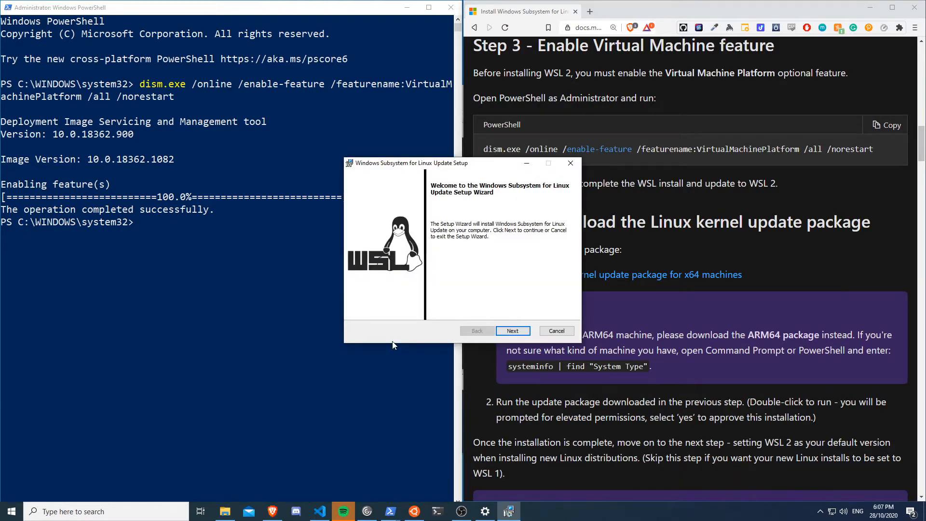
pyautogui.moveTo(509, 308)
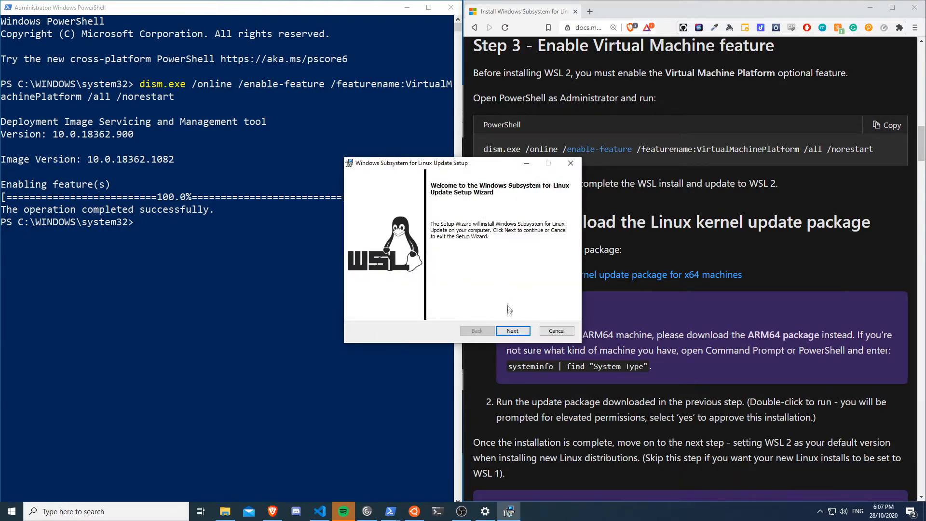
pyautogui.click(512, 331)
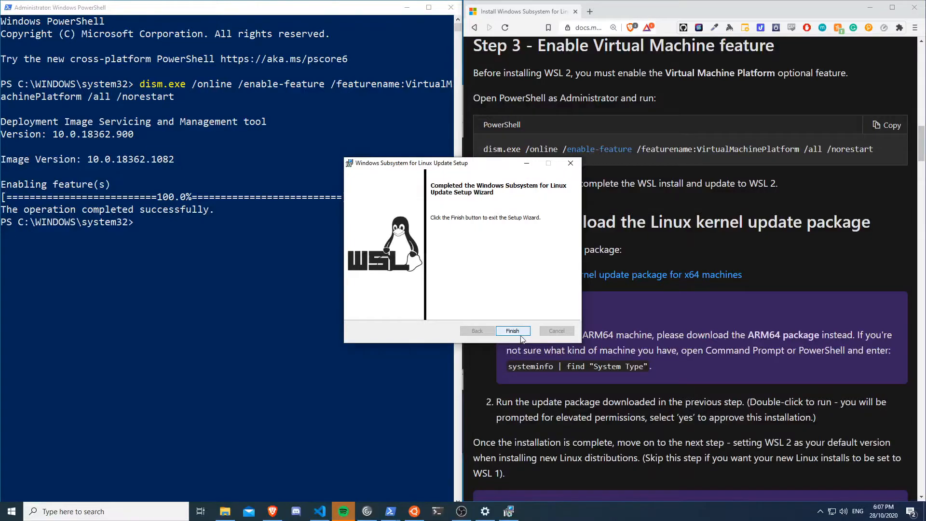
pyautogui.click(513, 331)
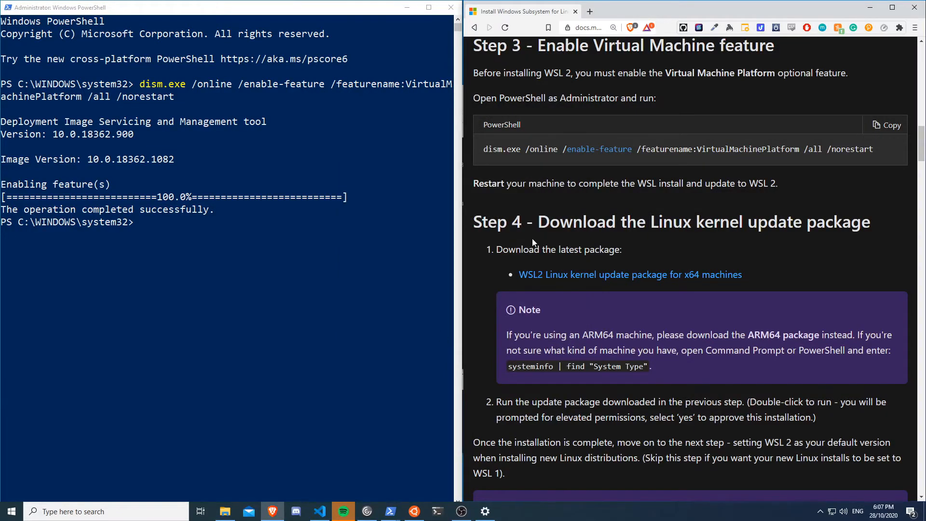
# - Run wsl --set-default-version 2 in admin PowerShell, then scroll the guide on to Step 6
pyautogui.scroll(-3)
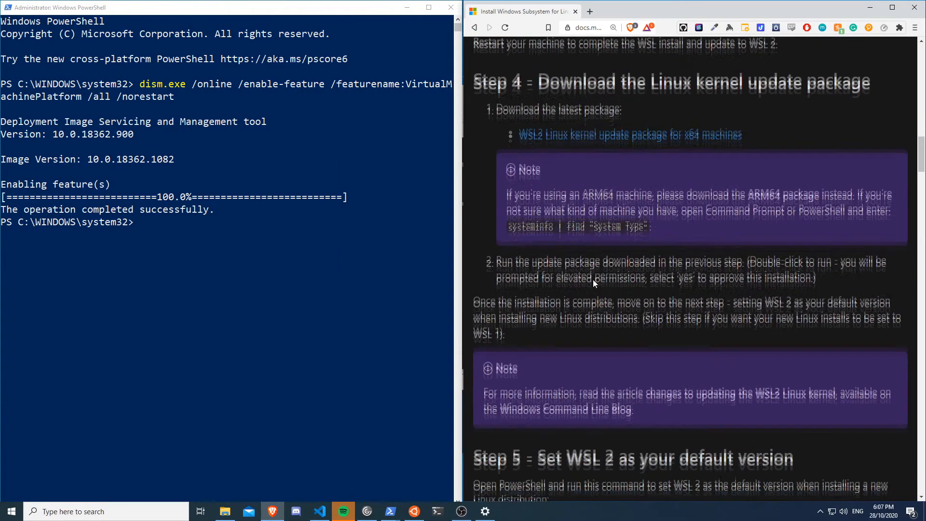
pyautogui.scroll(-3)
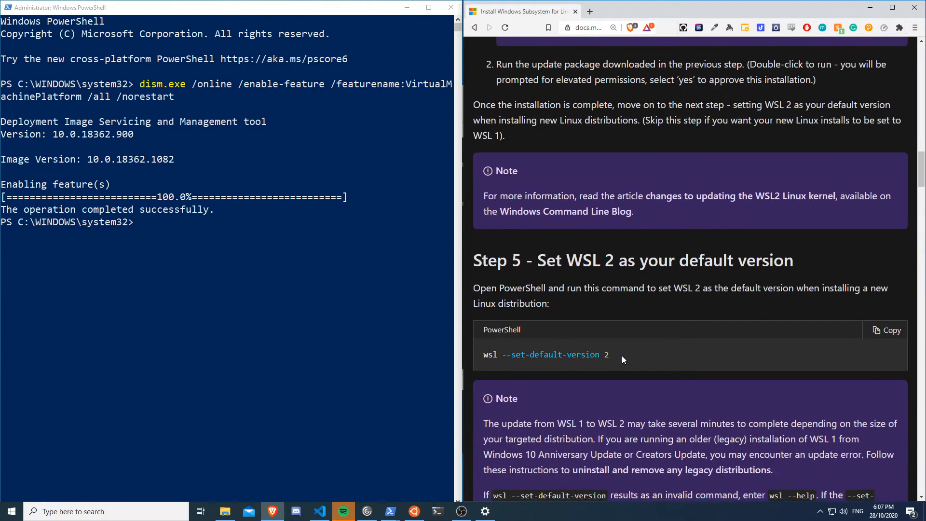
pyautogui.click(889, 329)
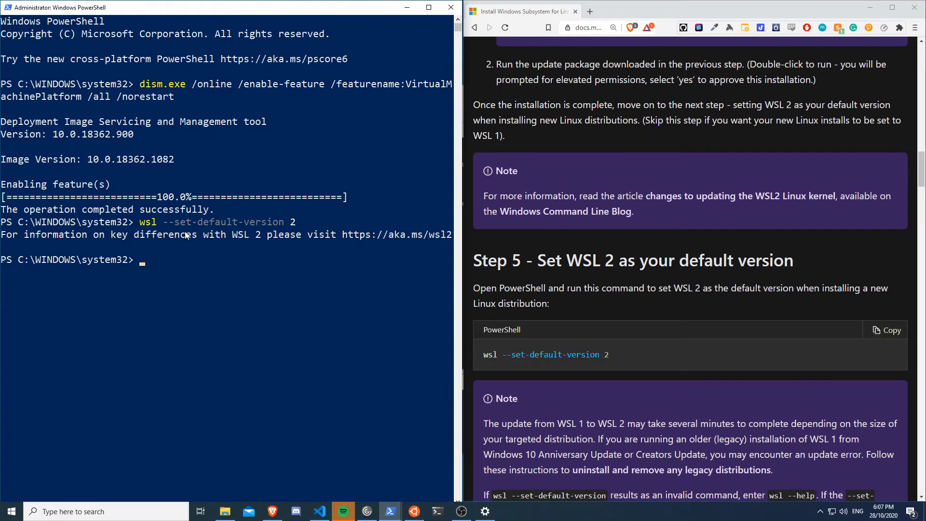
pyautogui.moveTo(283, 295)
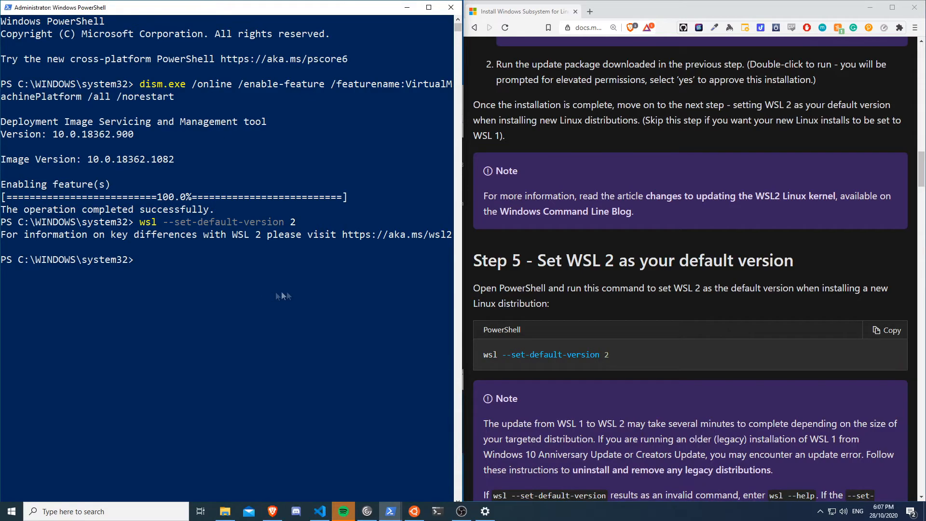
pyautogui.moveTo(599, 372)
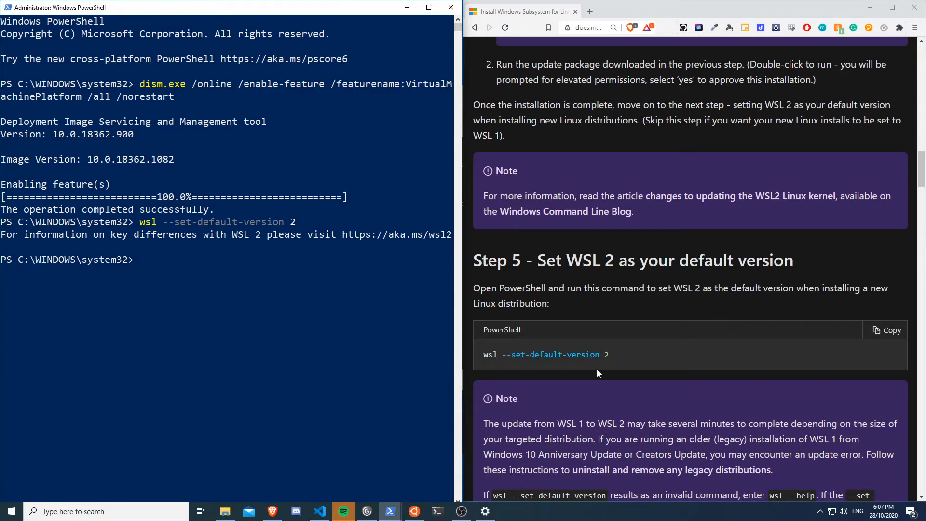
pyautogui.scroll(-3)
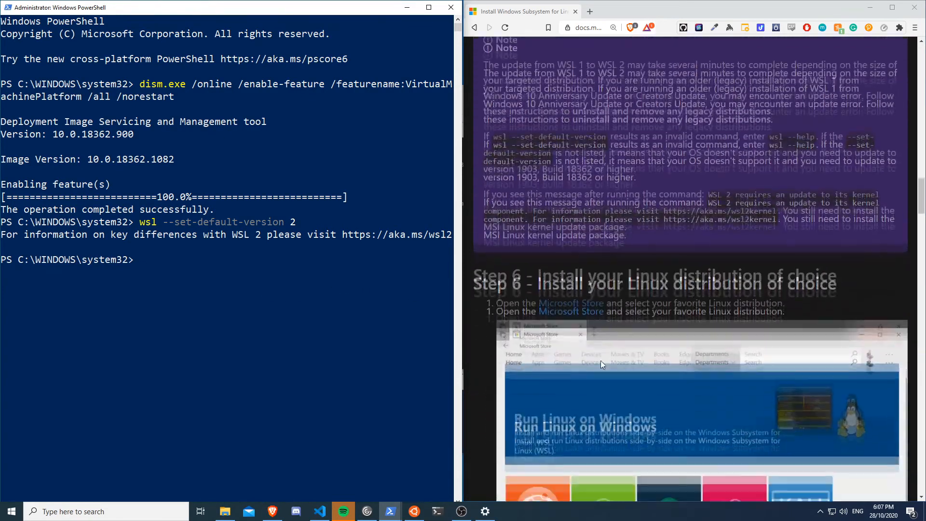
pyautogui.scroll(-3)
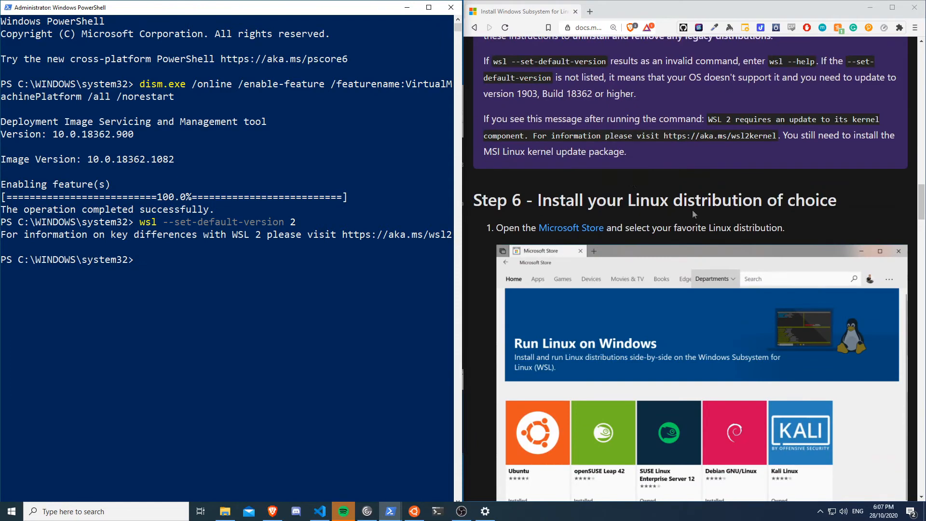
# - Launch Microsoft Store from a Start search and search it for 'linux' to list the distributions
pyautogui.write('st')
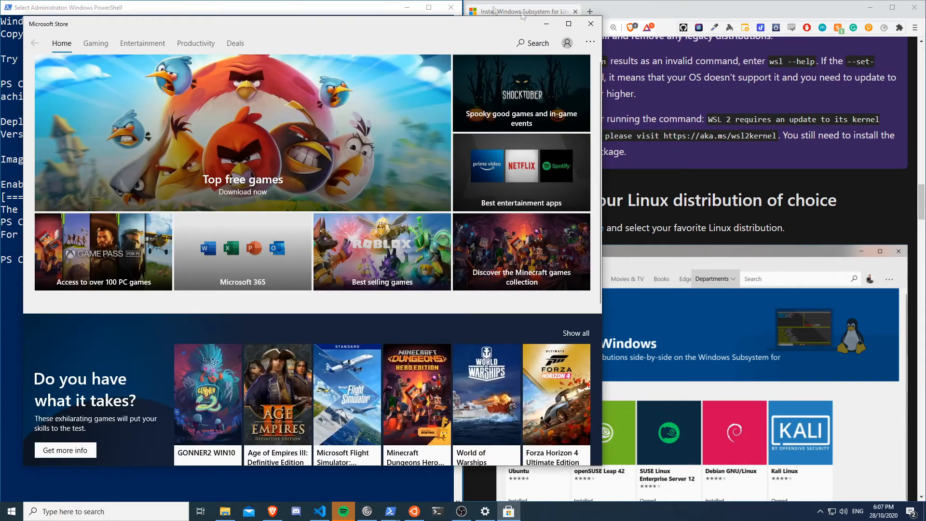
pyautogui.write('lin')
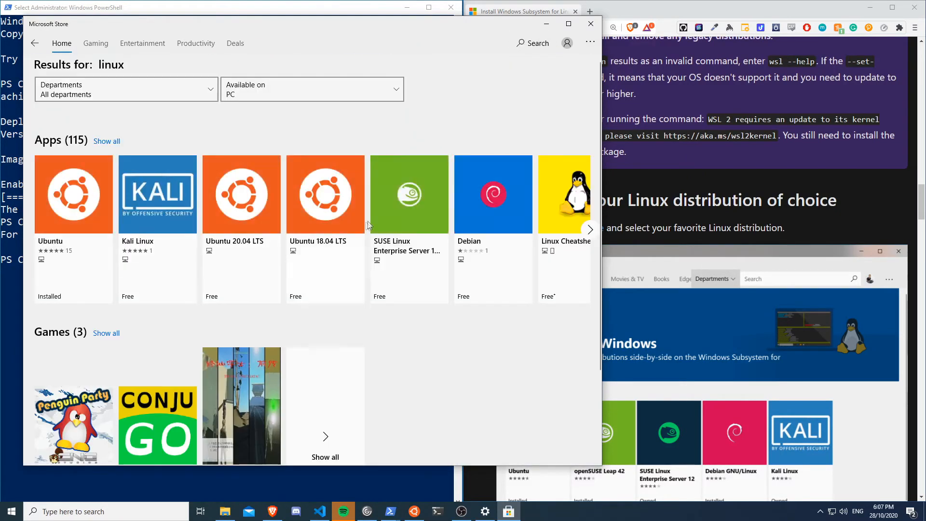
pyautogui.moveTo(528, 245)
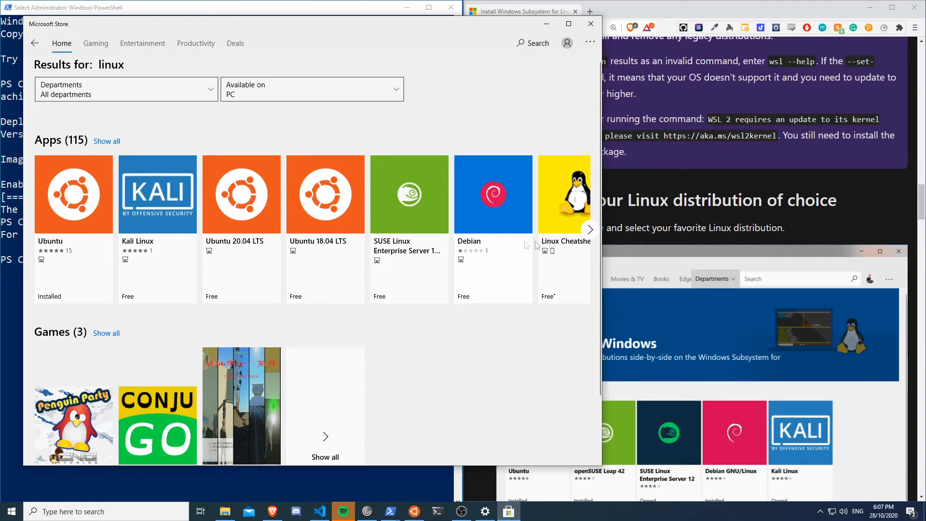
pyautogui.moveTo(451, 365)
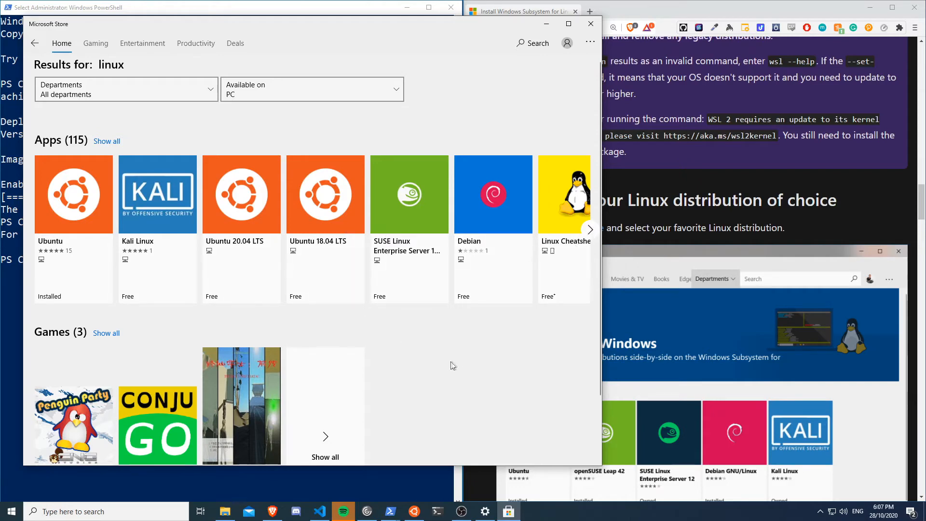
pyautogui.moveTo(384, 215)
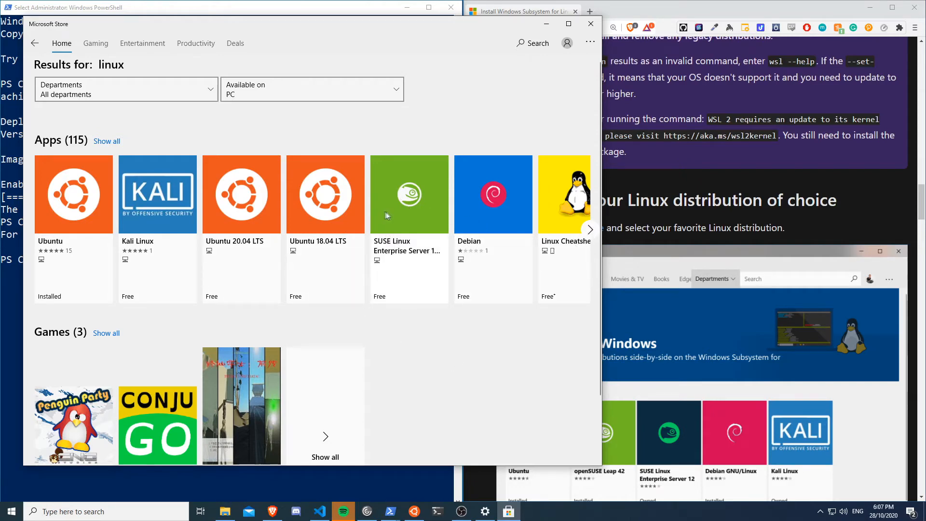
pyautogui.moveTo(157, 194)
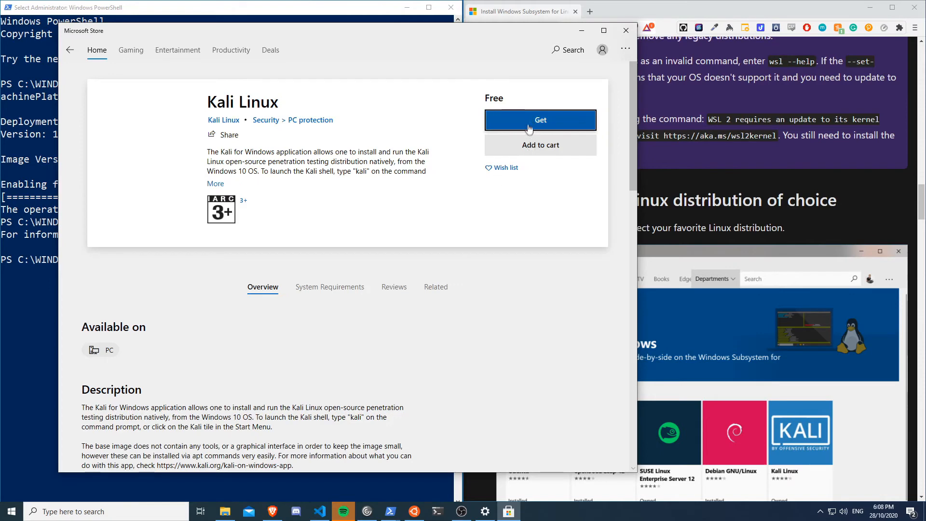
# - Get Kali Linux from the Store and launch it so it prompts for a new UNIX username
pyautogui.click(540, 120)
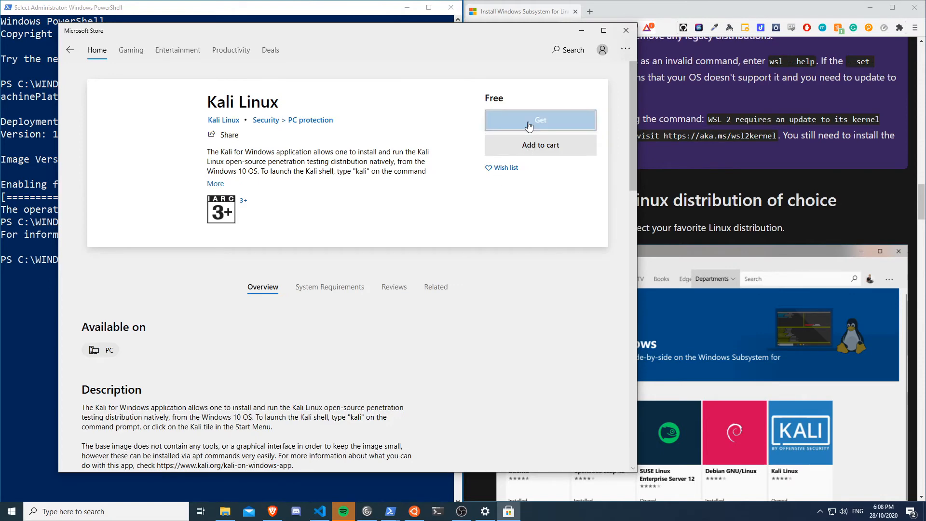
pyautogui.click(539, 119)
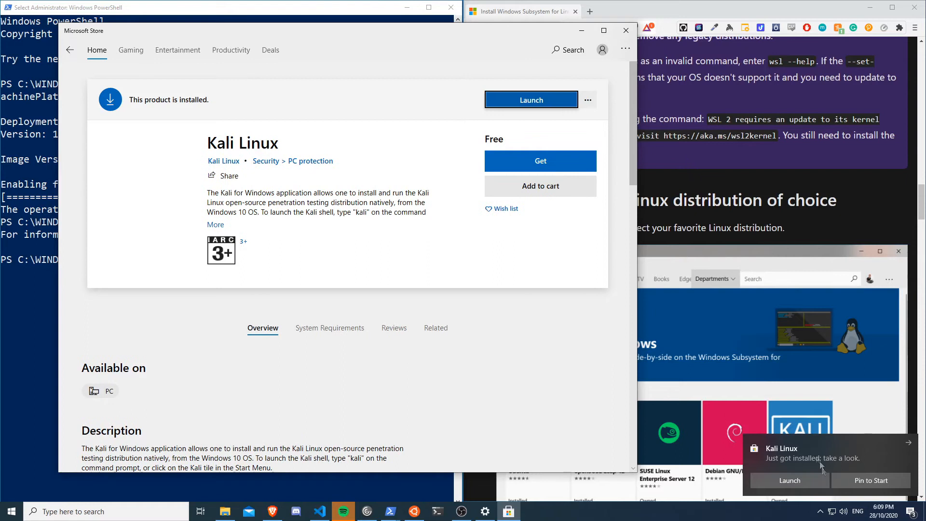
pyautogui.moveTo(530, 100)
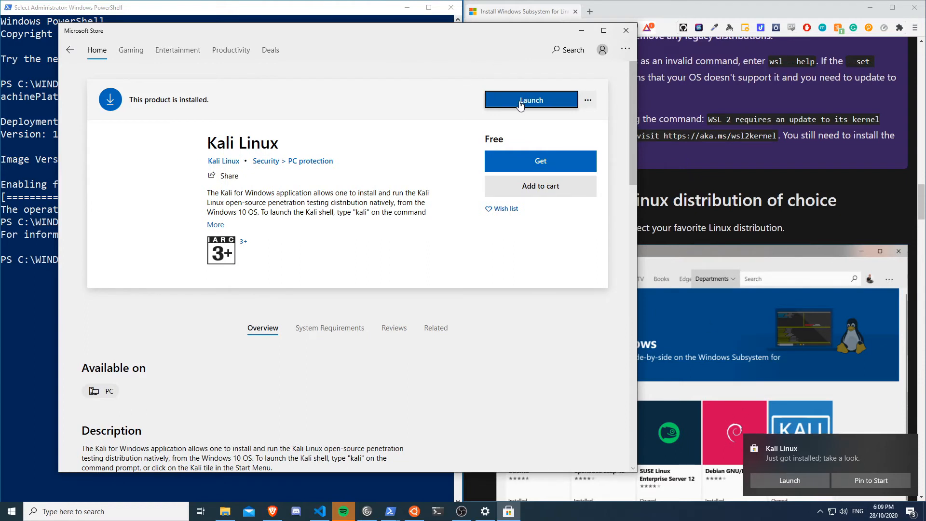
pyautogui.click(531, 99)
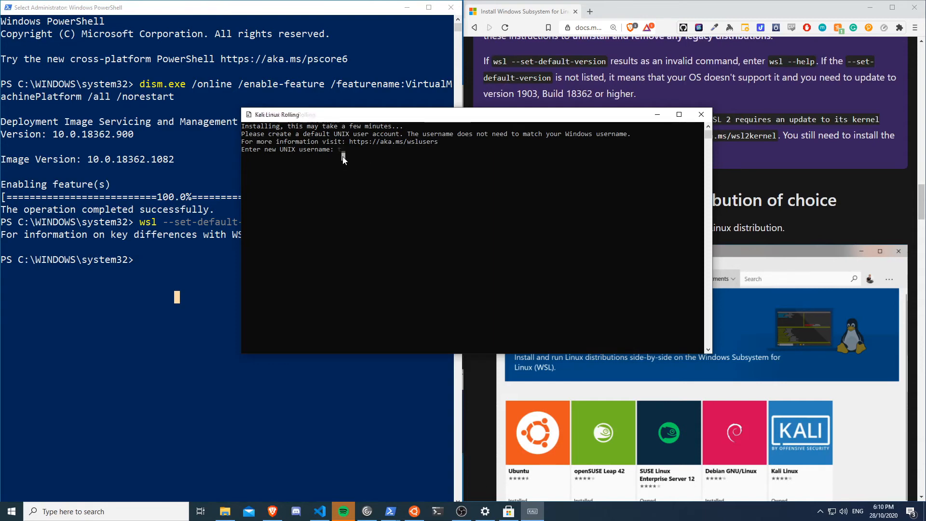
# - Create user techdox, install and run screenfetch via sudo apt, then close the Kali terminal
pyautogui.write('techdox')
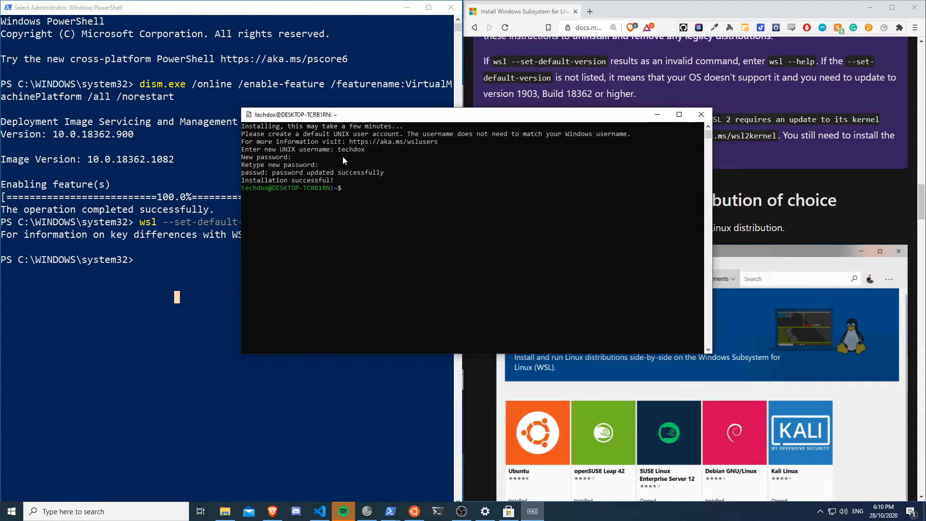
pyautogui.write('sudo ap')
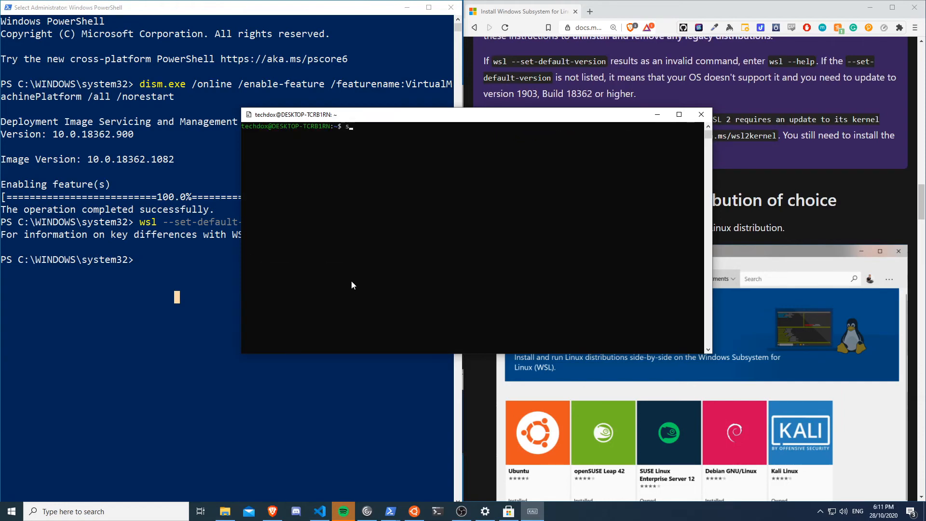
pyautogui.write('creenfetch')
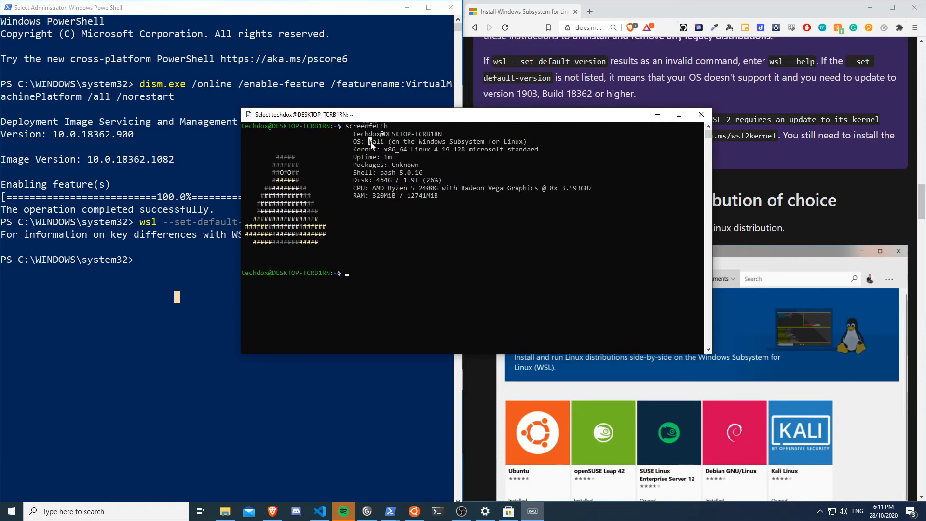
pyautogui.moveTo(457, 204)
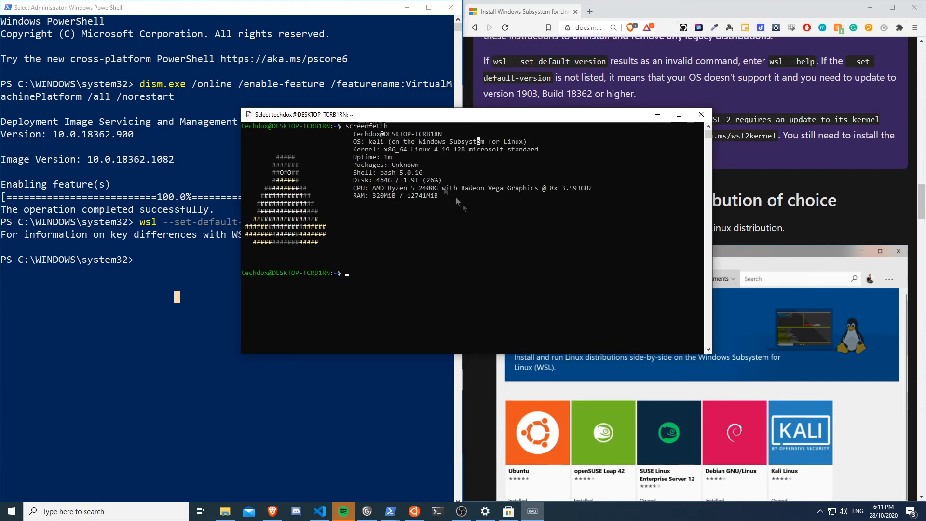
pyautogui.moveTo(394, 286)
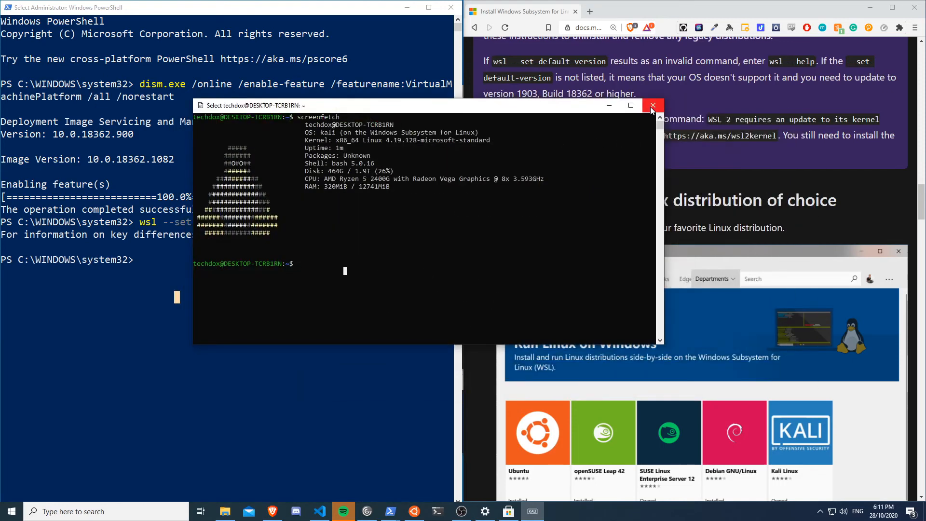
pyautogui.click(653, 105)
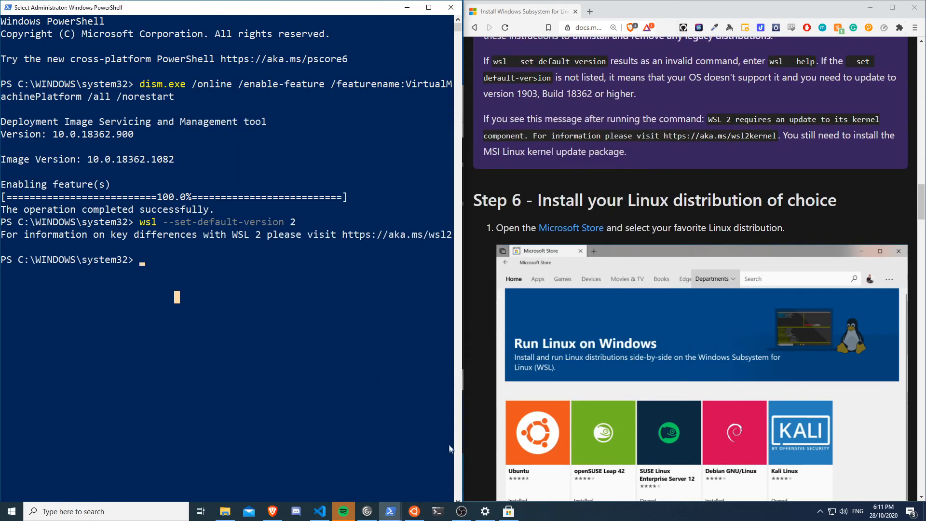
# - Scroll the WSL guide down to the list of Microsoft Store distribution links
pyautogui.scroll(-3)
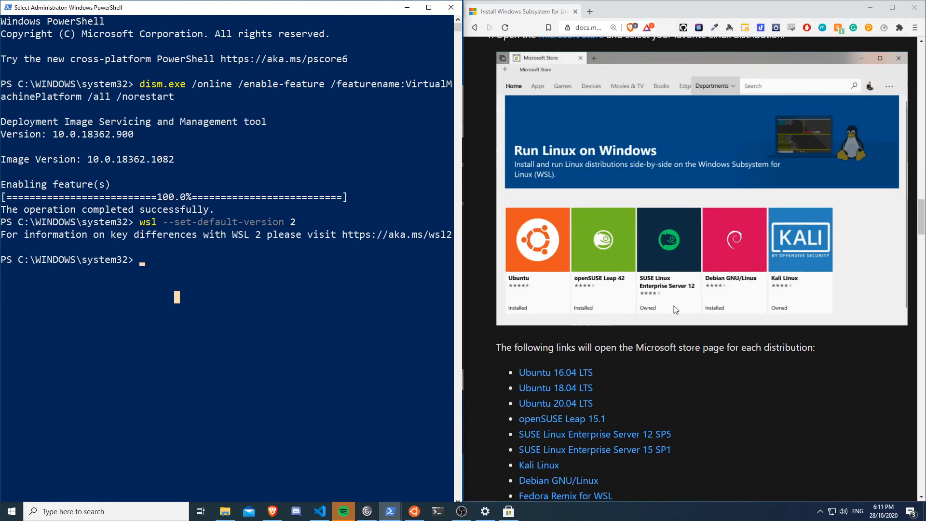
pyautogui.moveTo(257, 334)
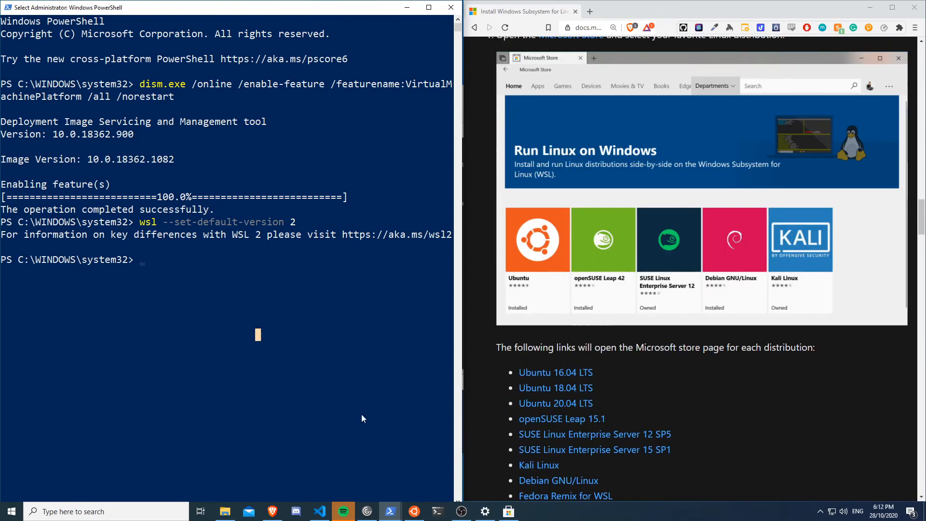
pyautogui.moveTo(349, 399)
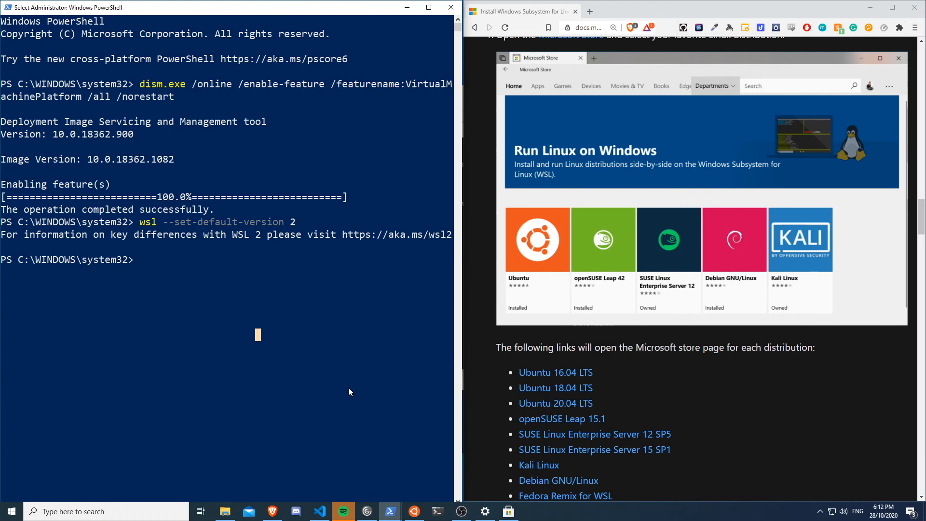
pyautogui.moveTo(414, 495)
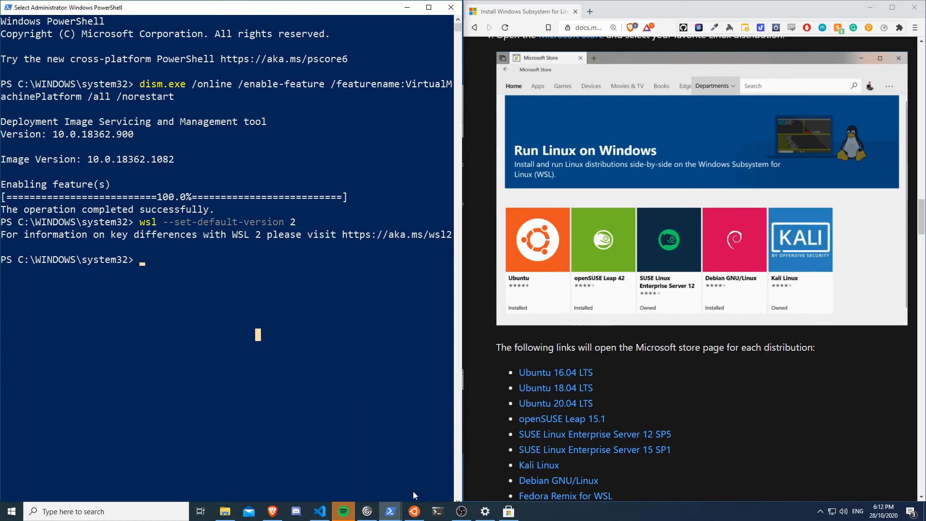
# - Restore the Ubuntu terminal from the taskbar showing screenfetch for Ubuntu 20.04 focal
pyautogui.click(413, 511)
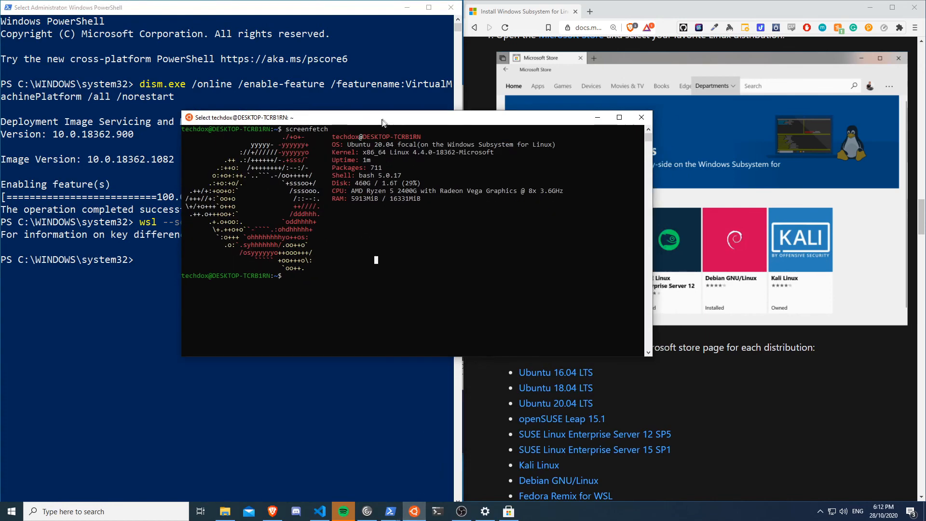
pyautogui.moveTo(382, 122); pyautogui.dragTo(543, 262)
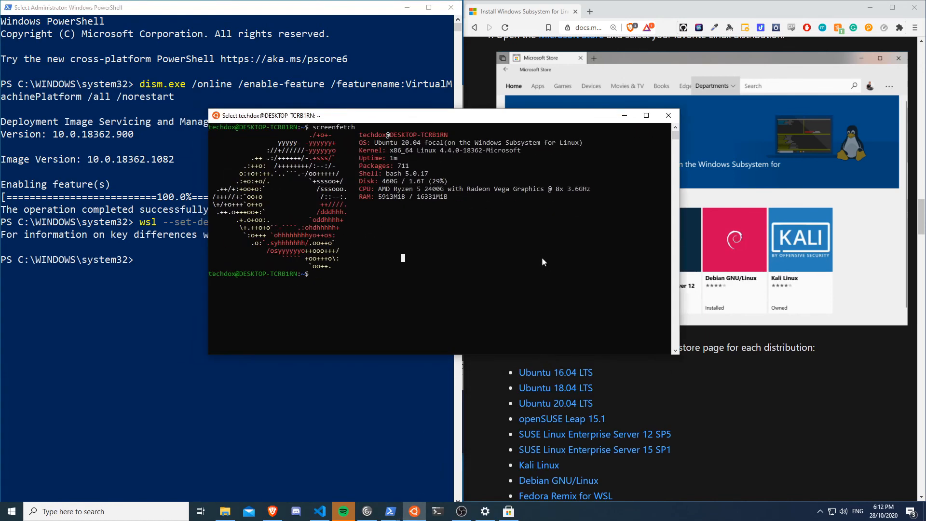